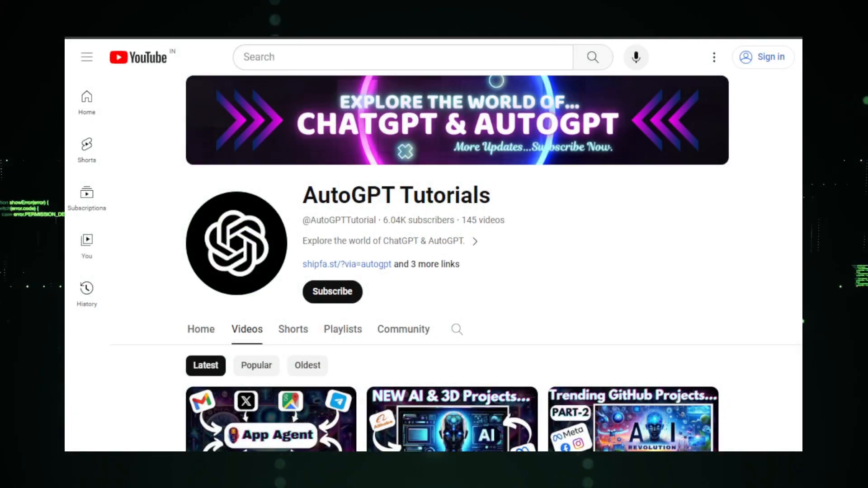
pyautogui.scroll(-3)
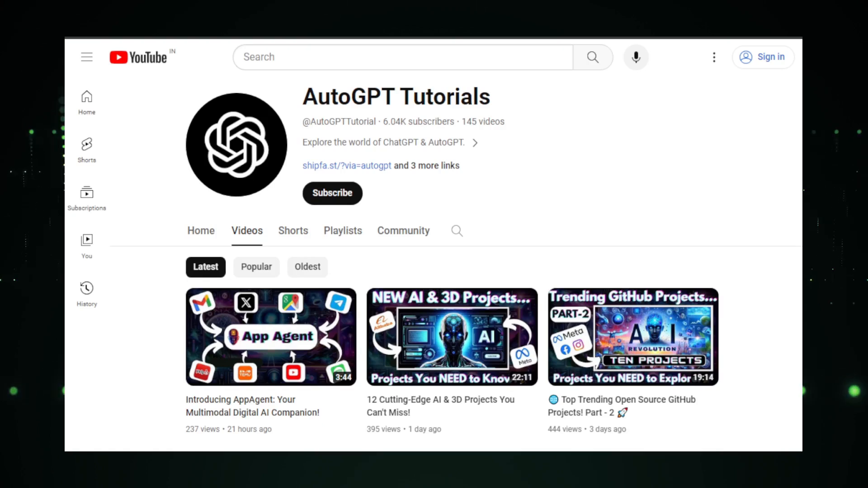
pyautogui.scroll(-3)
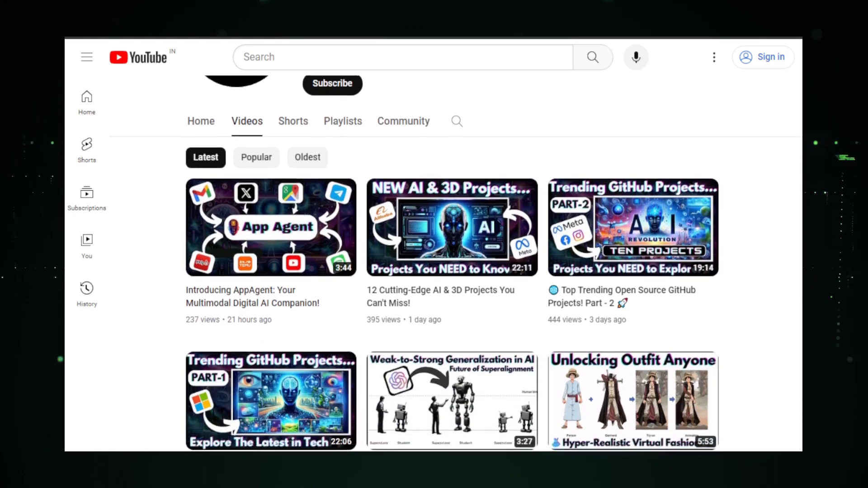
pyautogui.scroll(-3)
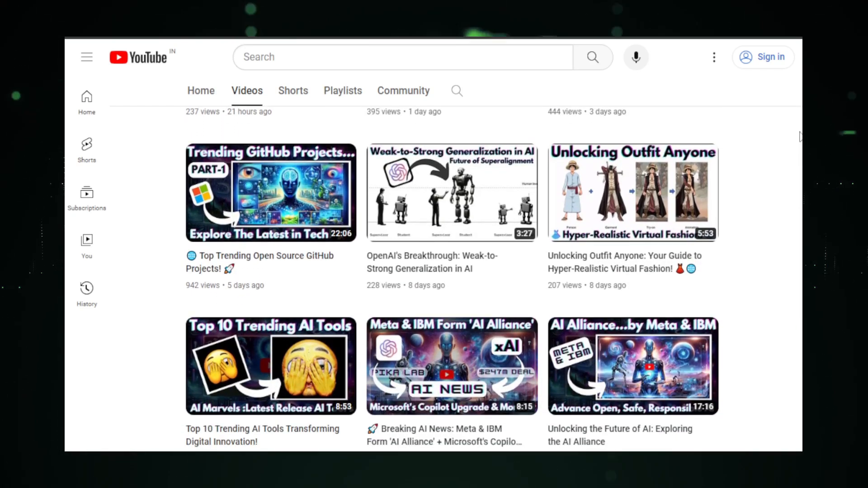
pyautogui.scroll(-3)
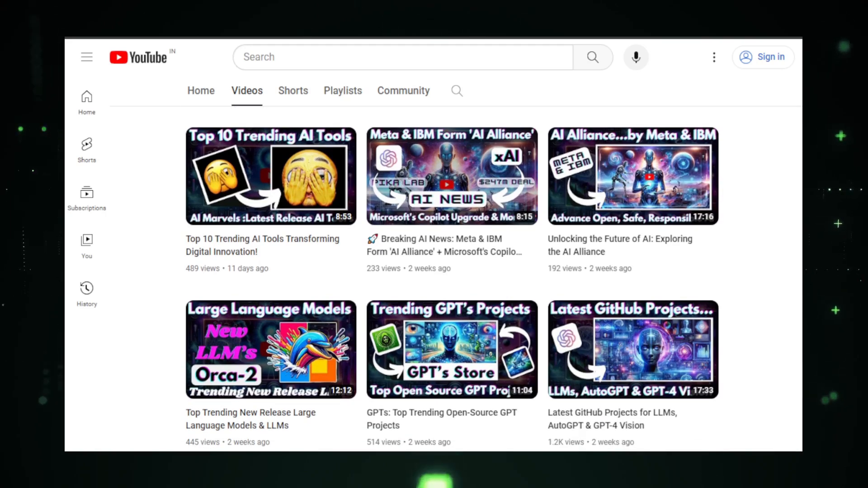
pyautogui.scroll(-3)
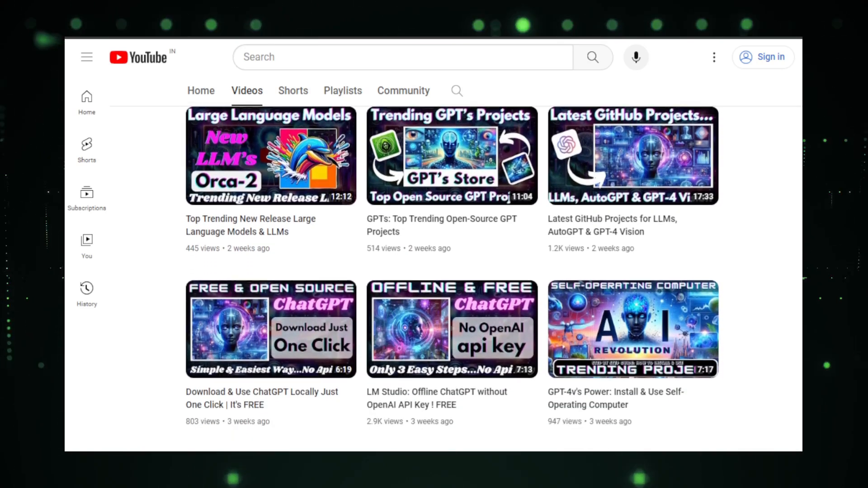
pyautogui.scroll(-3)
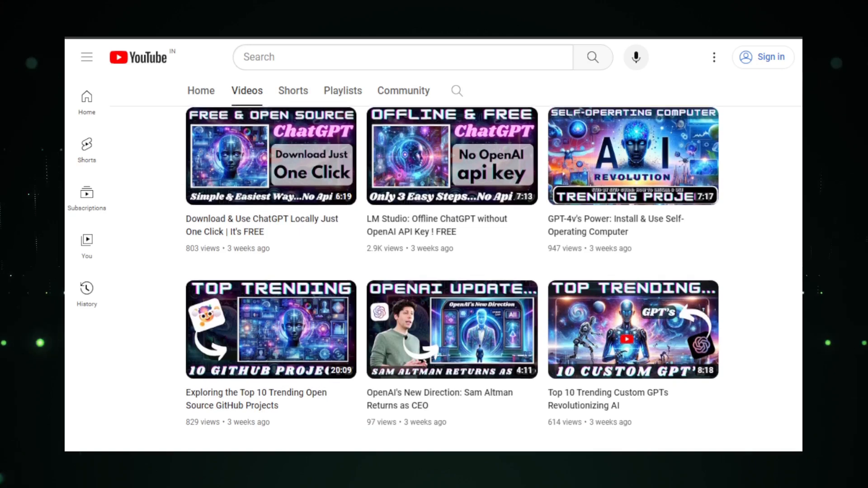
pyautogui.scroll(-3)
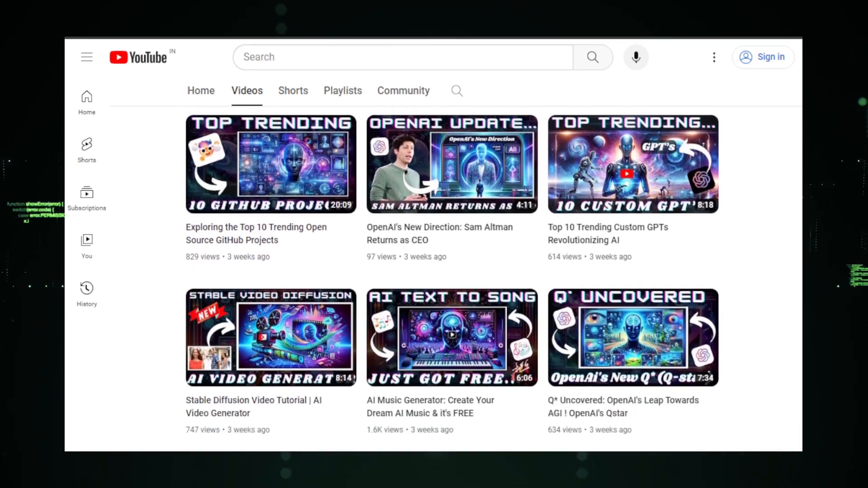
pyautogui.scroll(-3)
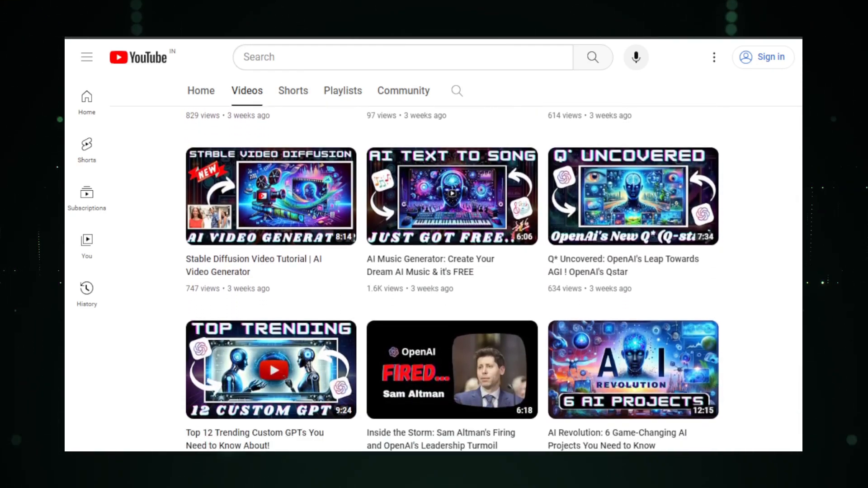
pyautogui.scroll(-3)
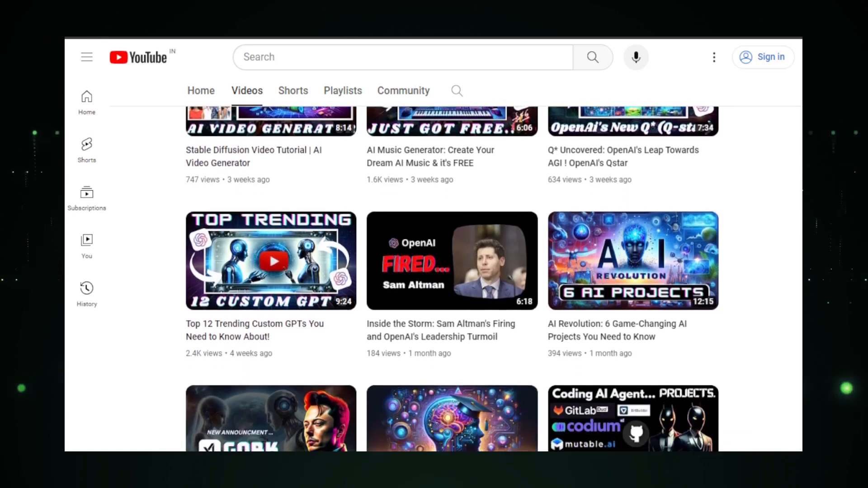
pyautogui.scroll(-3)
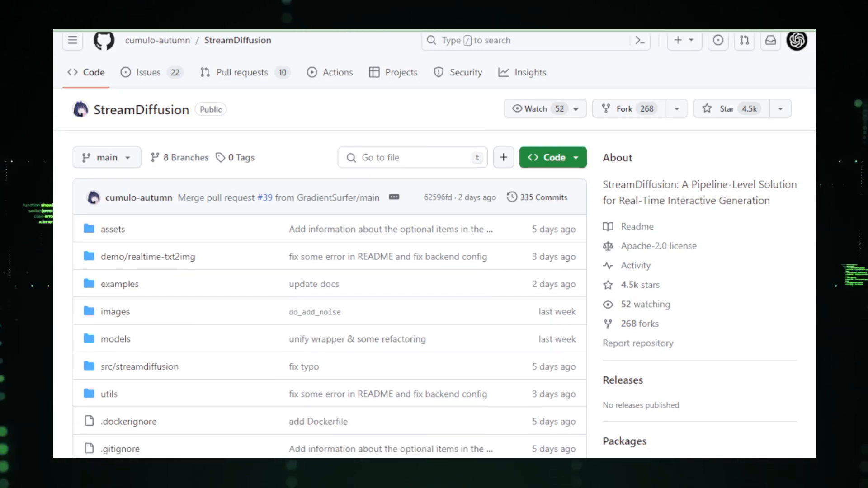
pyautogui.scroll(-3)
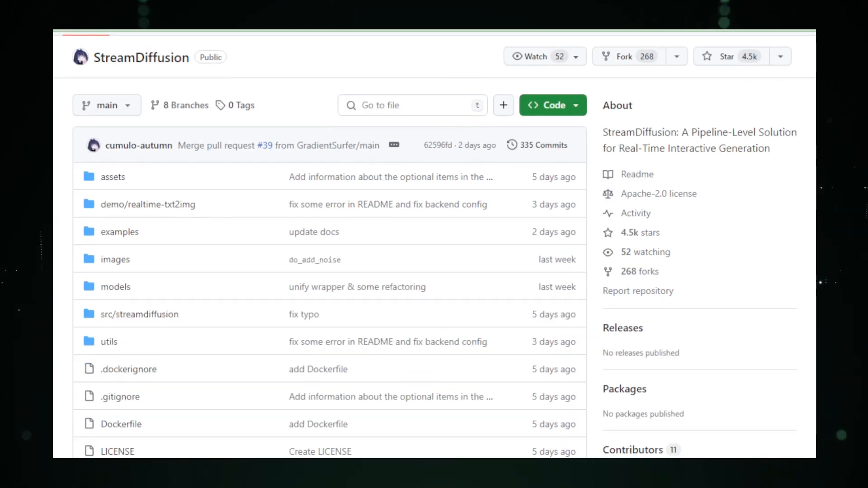
pyautogui.scroll(-3)
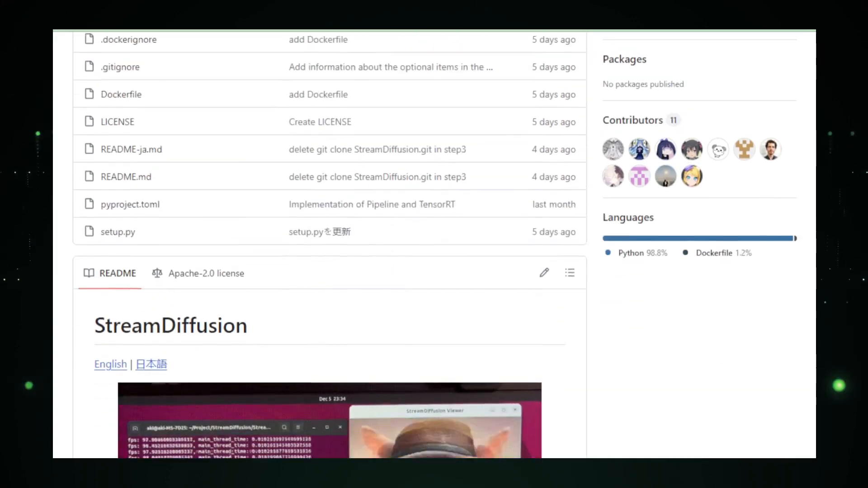
pyautogui.scroll(-3)
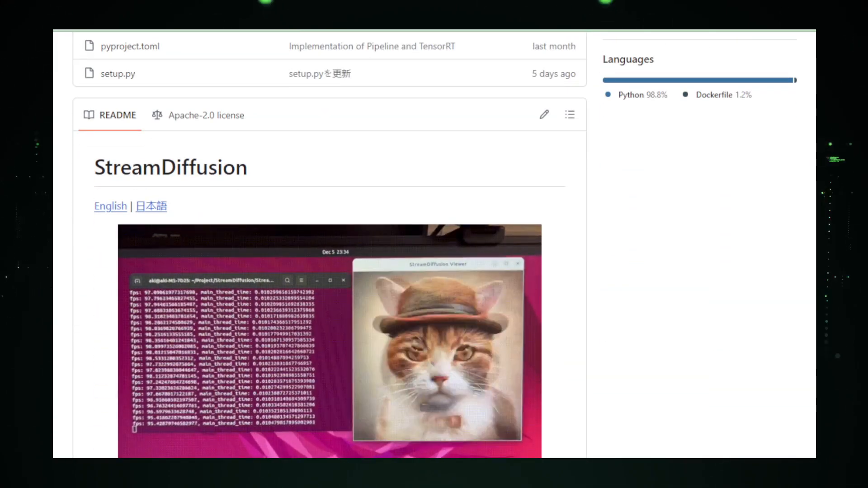
pyautogui.scroll(-3)
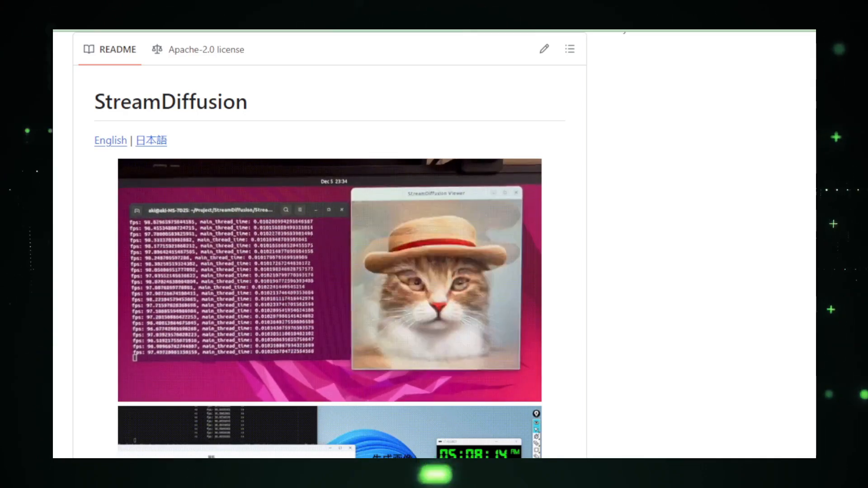
pyautogui.scroll(-3)
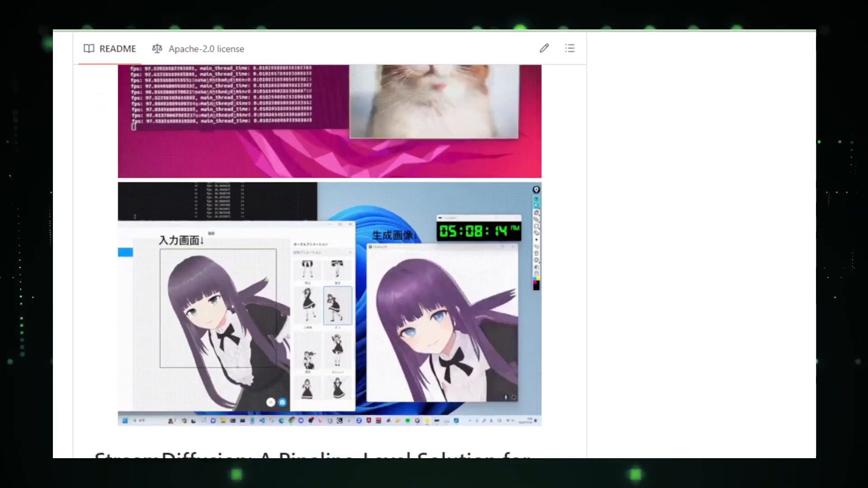
pyautogui.scroll(-3)
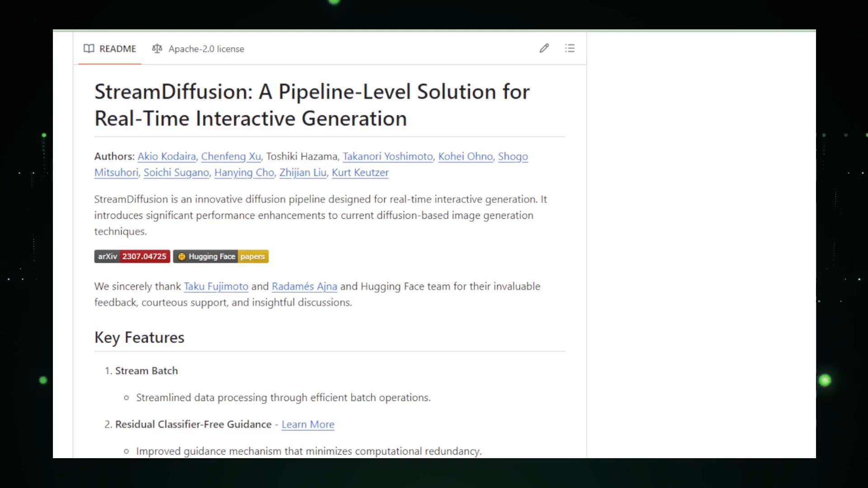
pyautogui.scroll(-3)
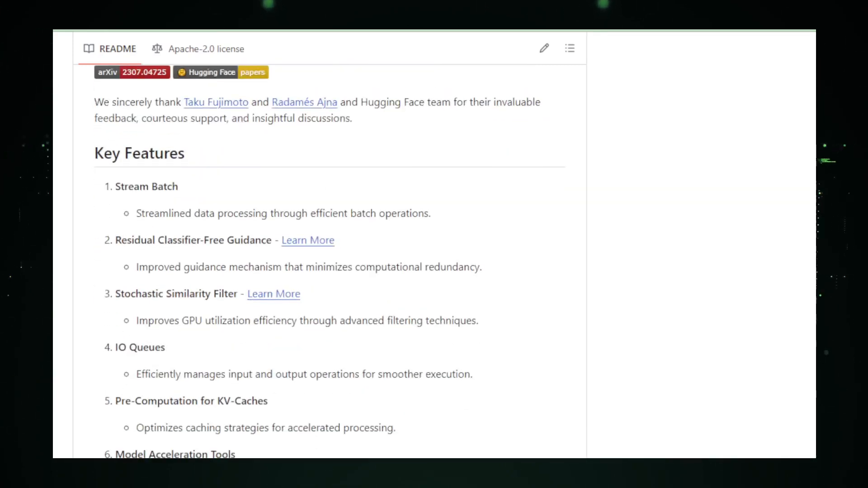
pyautogui.scroll(-3)
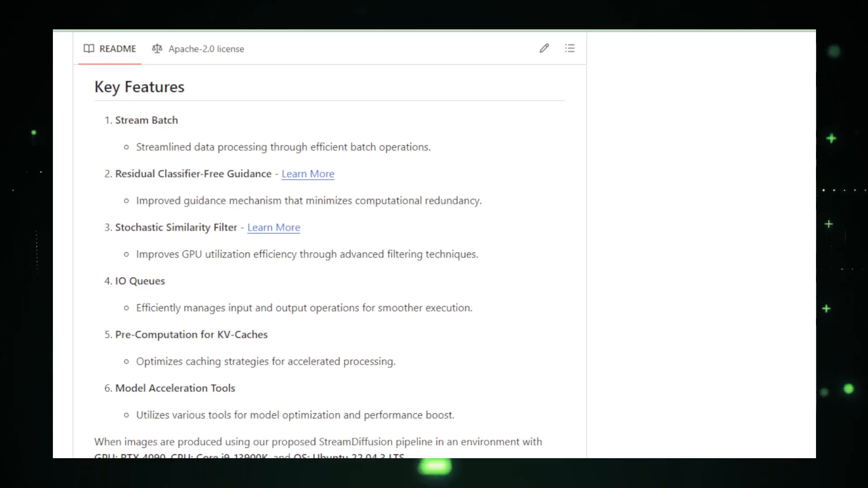
pyautogui.scroll(-3)
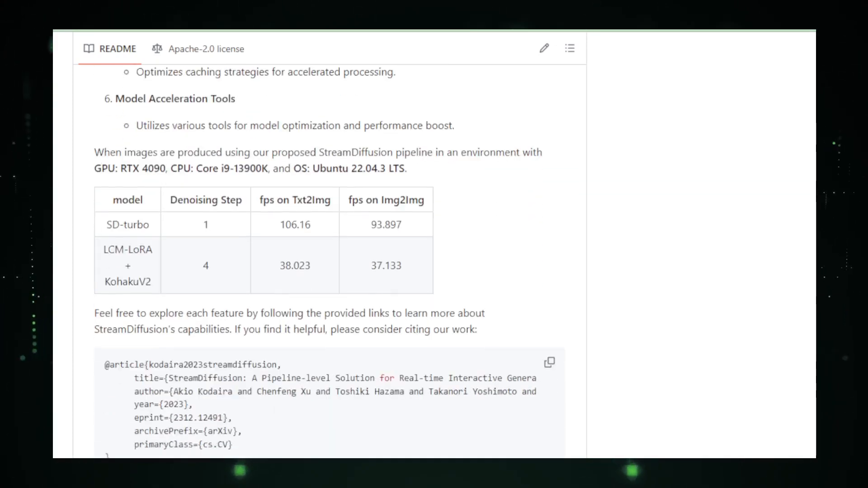
pyautogui.scroll(-3)
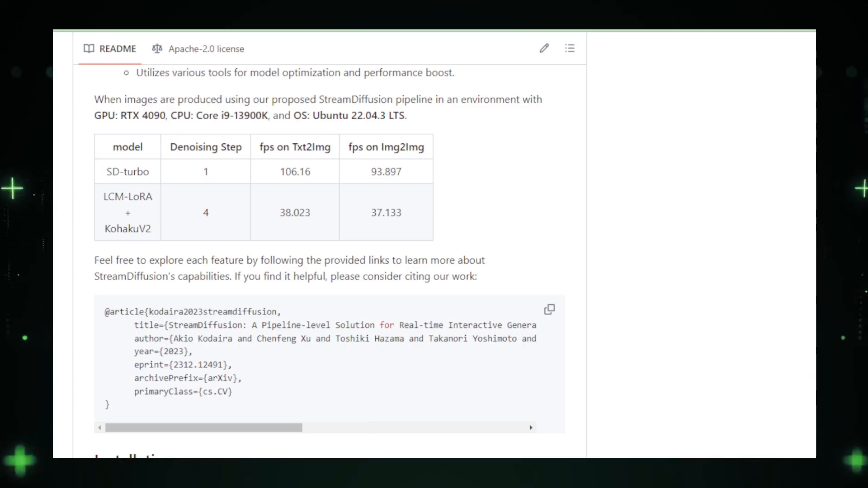
pyautogui.scroll(-3)
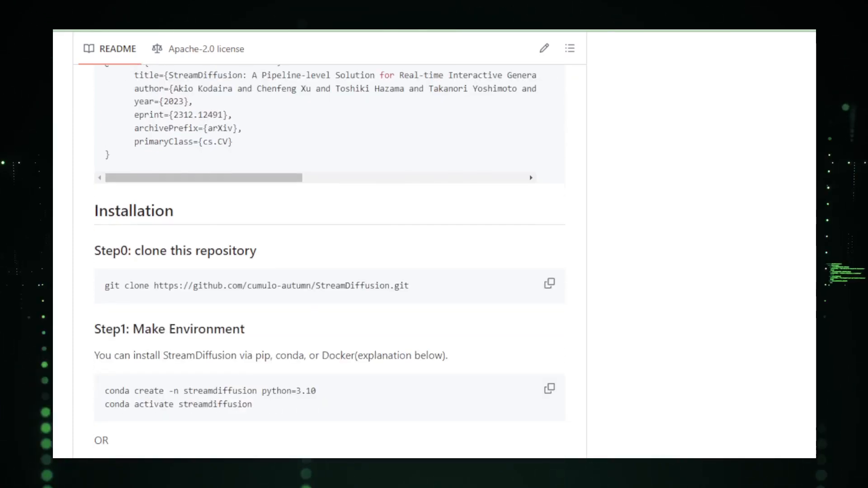
pyautogui.scroll(-3)
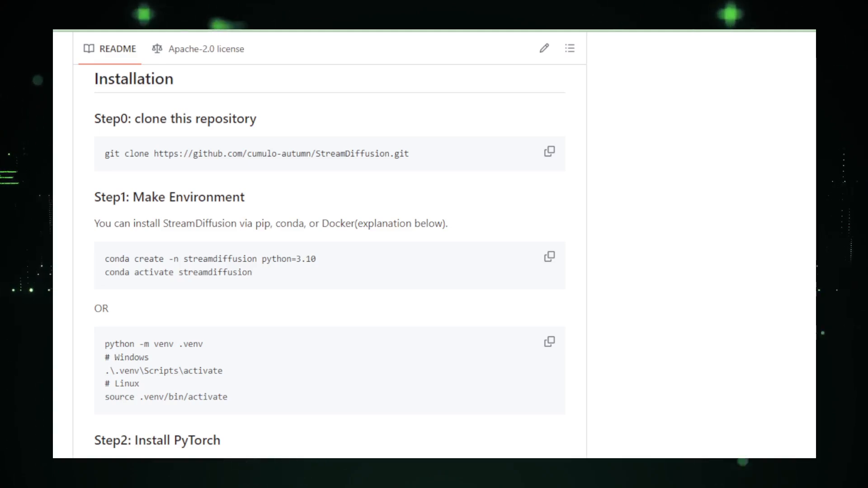
pyautogui.scroll(-3)
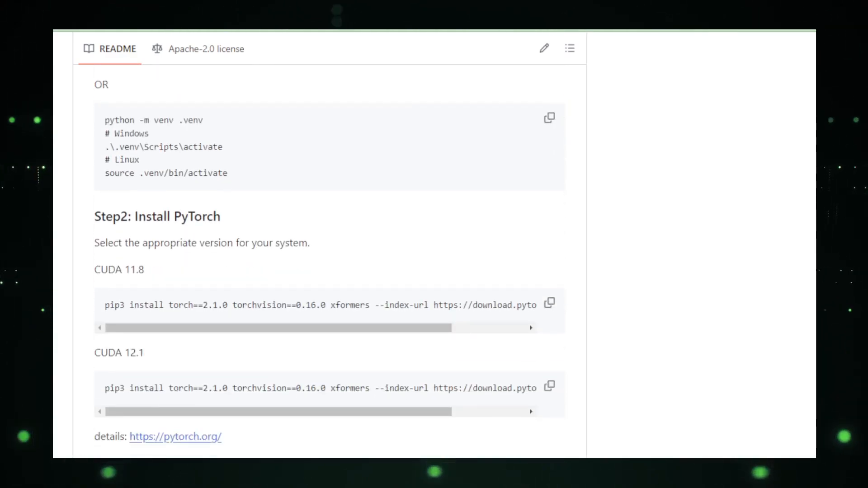
pyautogui.scroll(-3)
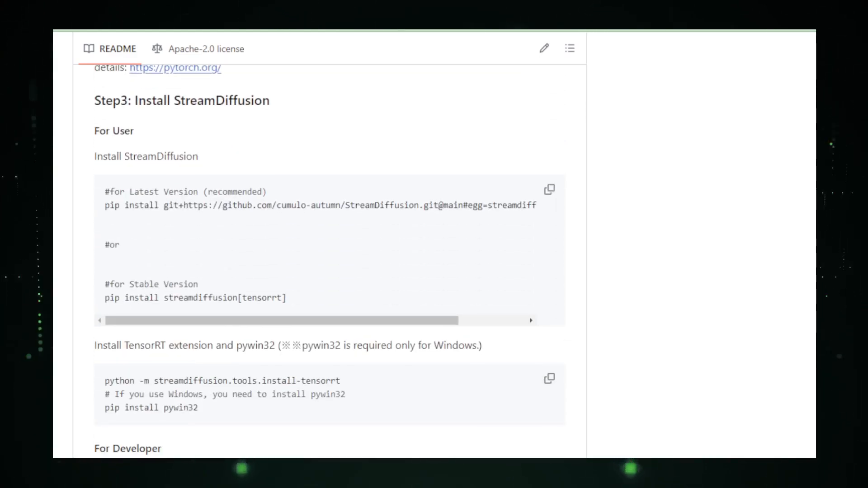
pyautogui.scroll(-3)
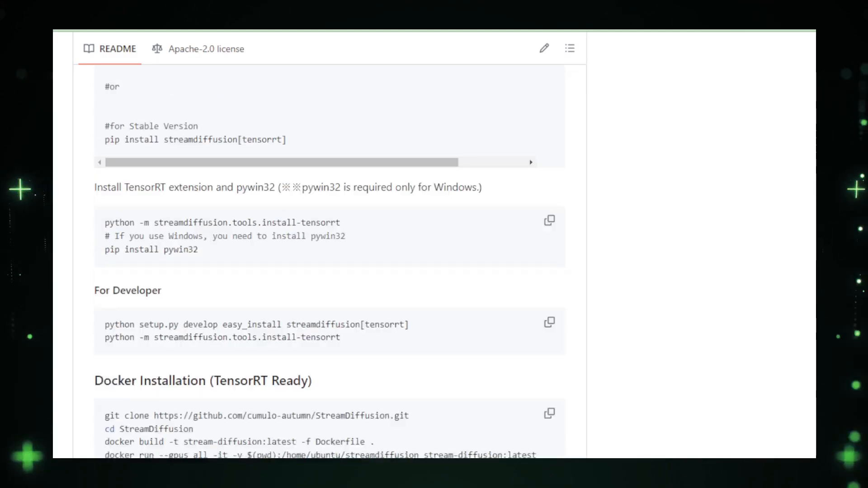
pyautogui.scroll(-3)
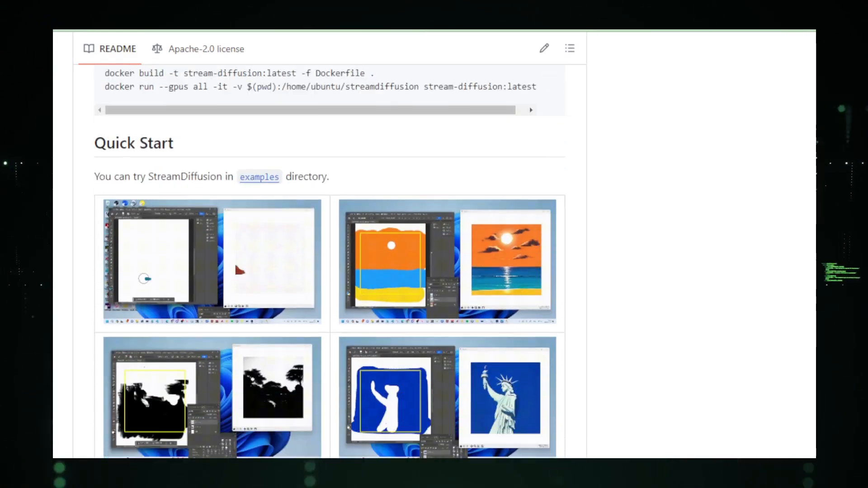
pyautogui.scroll(-3)
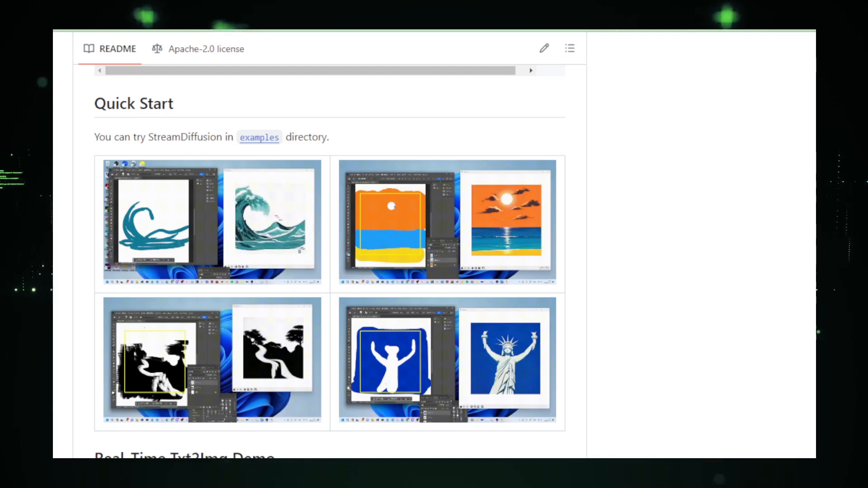
pyautogui.scroll(-3)
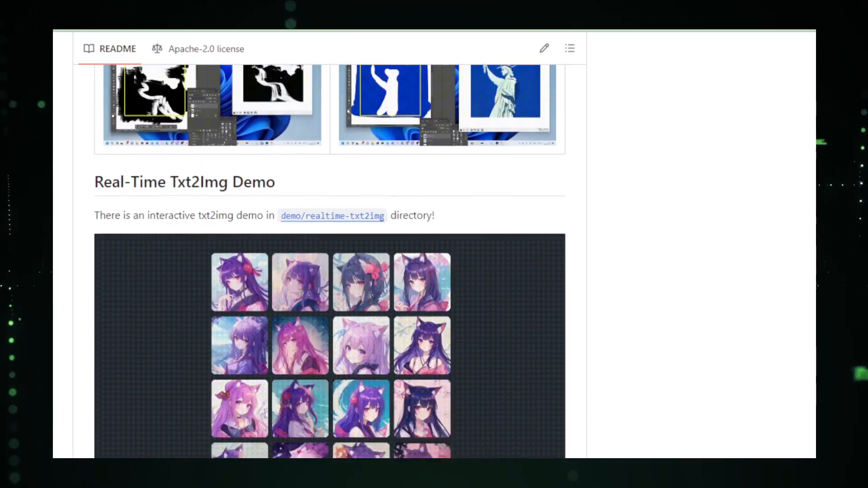
pyautogui.scroll(-3)
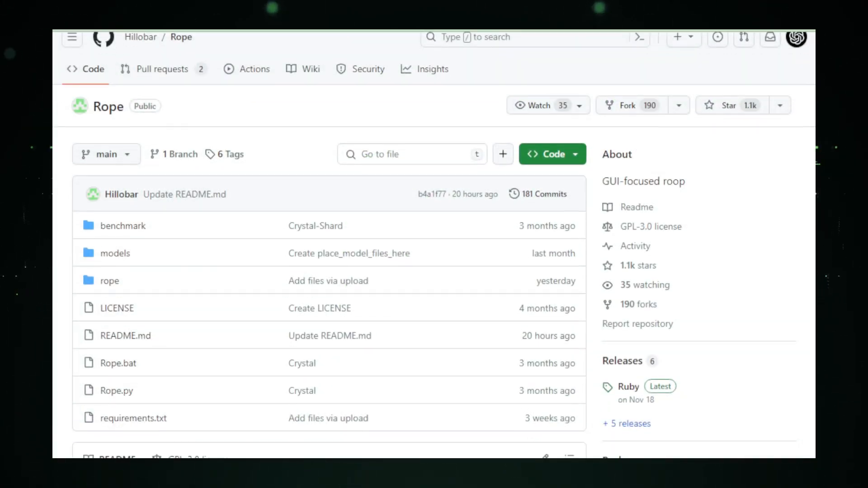
pyautogui.scroll(-3)
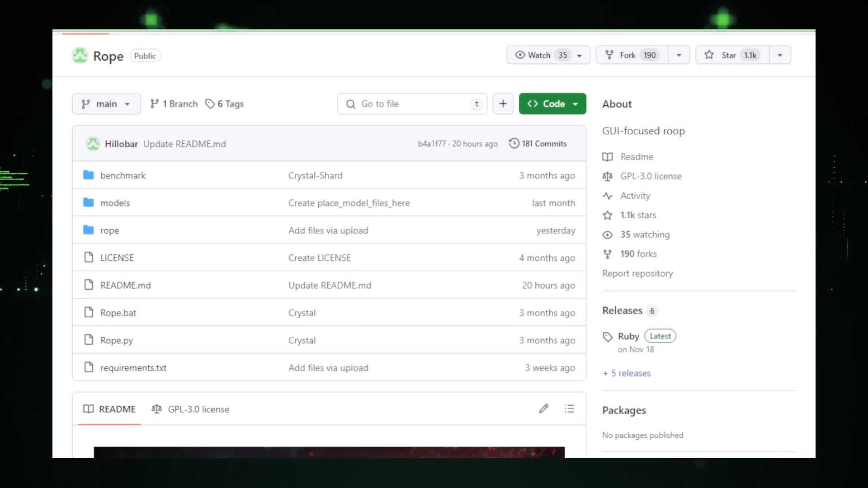
pyautogui.scroll(-3)
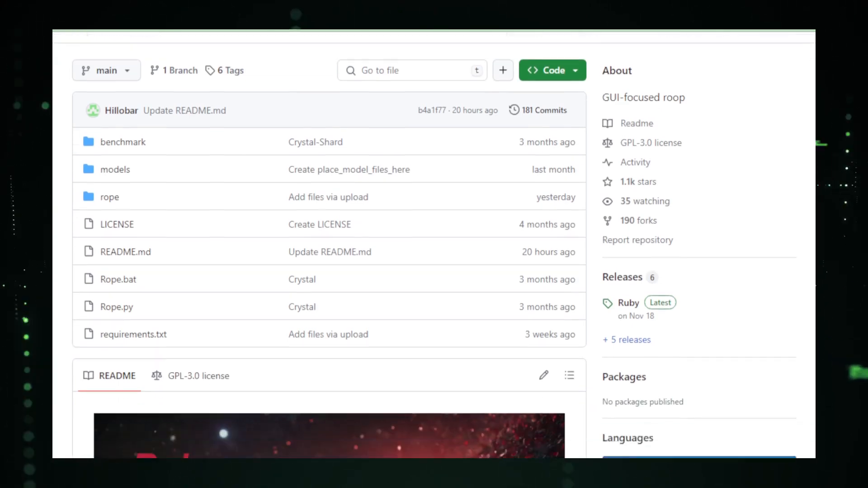
pyautogui.scroll(-3)
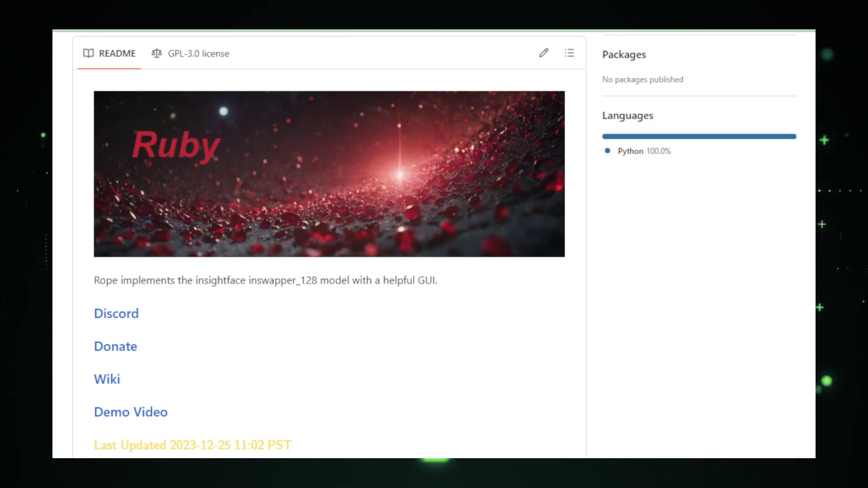
pyautogui.scroll(-3)
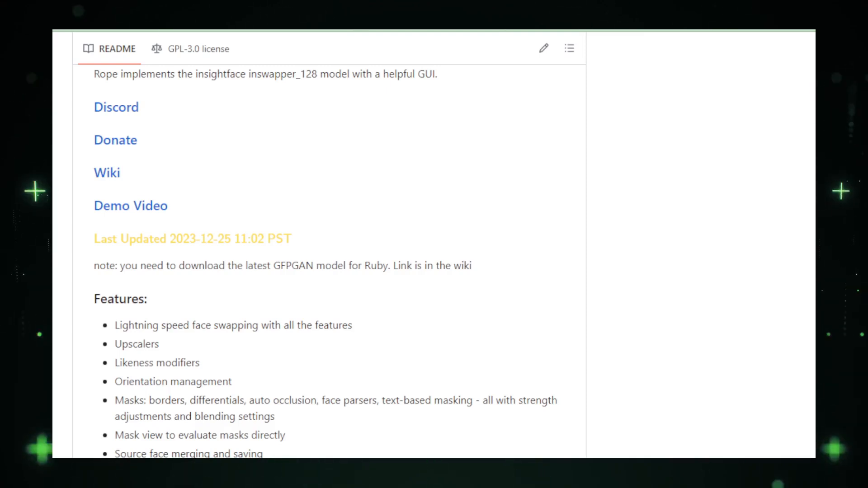
pyautogui.scroll(-3)
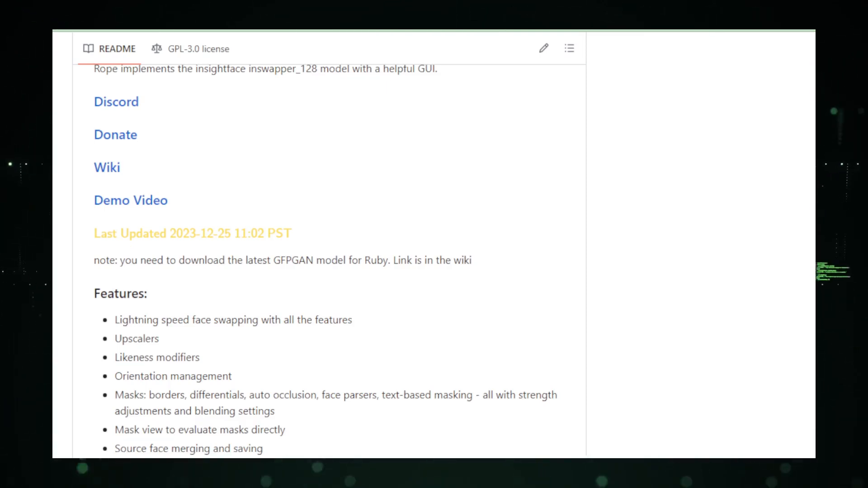
pyautogui.scroll(-3)
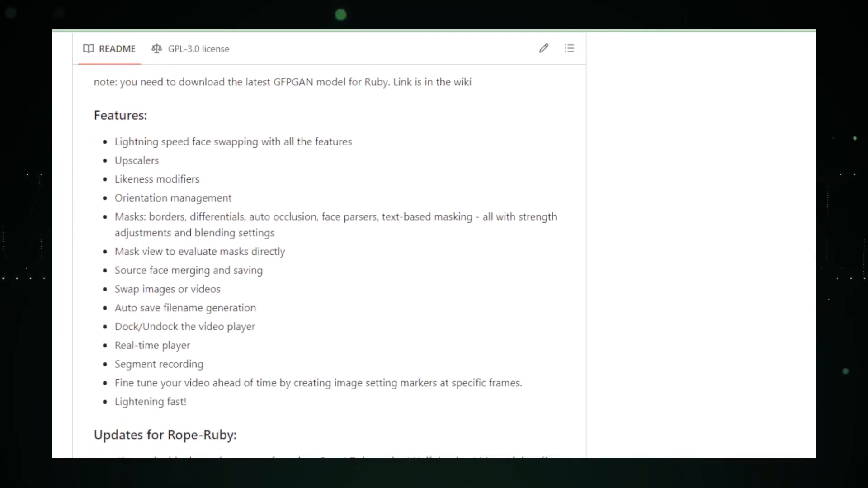
pyautogui.scroll(-3)
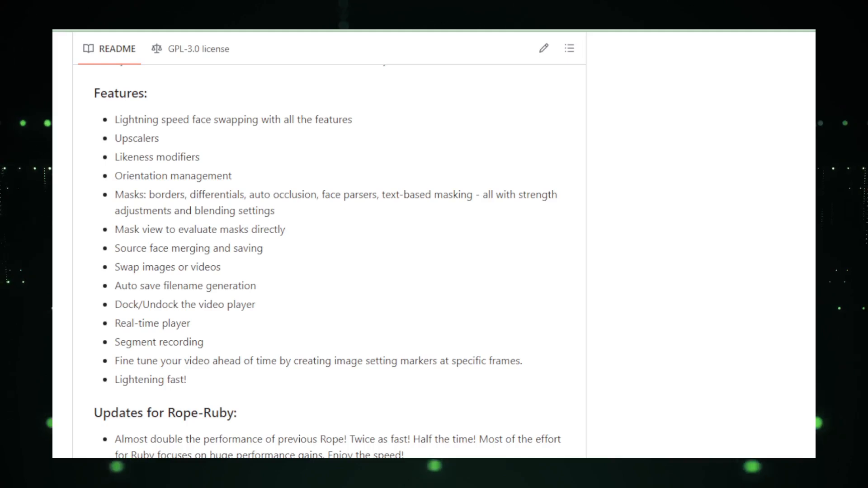
pyautogui.scroll(-3)
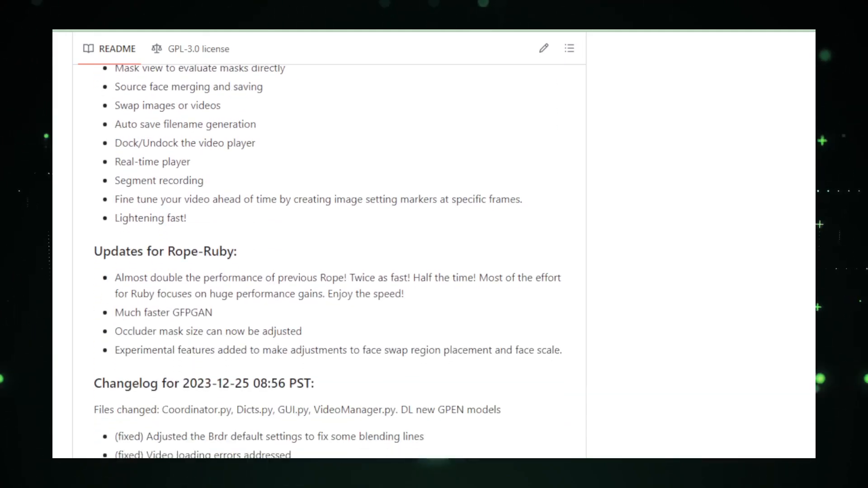
pyautogui.scroll(-3)
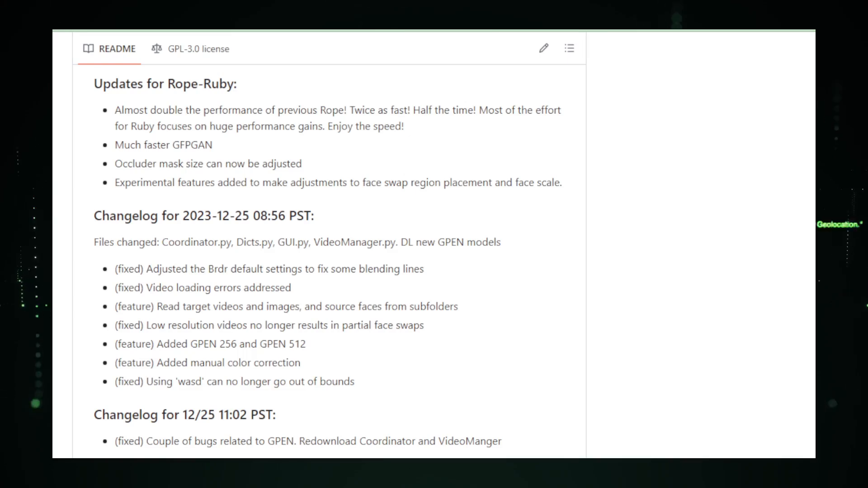
pyautogui.scroll(-3)
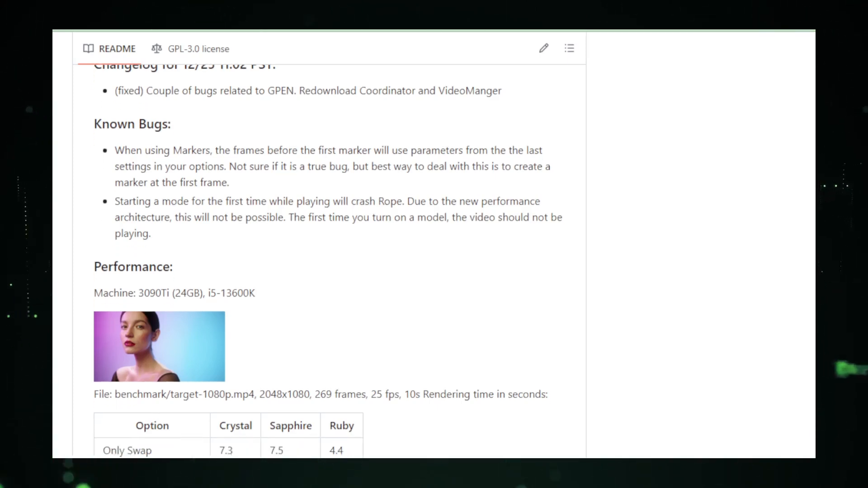
pyautogui.scroll(-3)
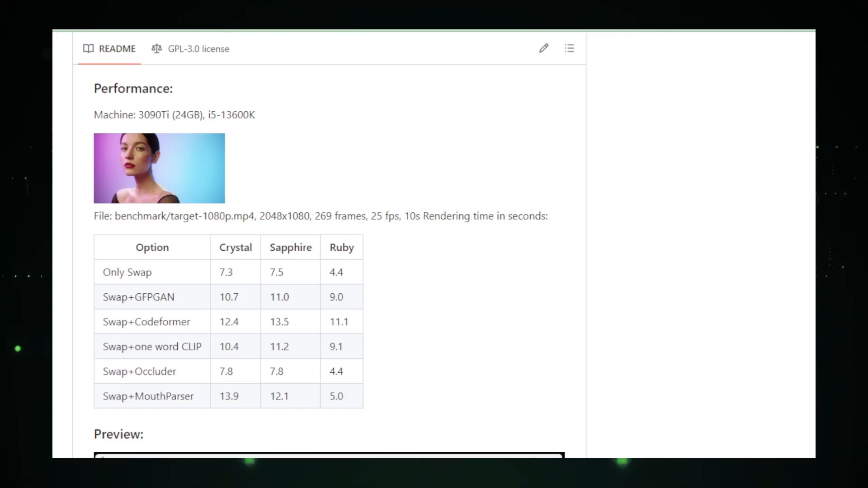
pyautogui.scroll(-3)
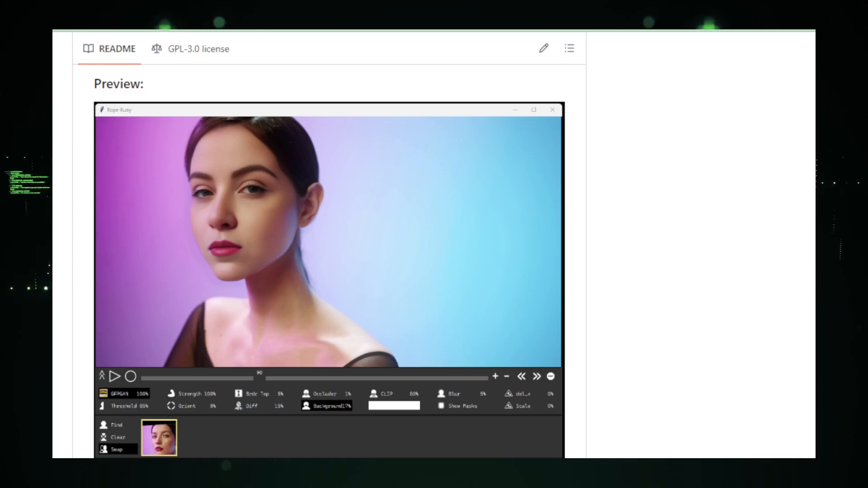
pyautogui.scroll(-3)
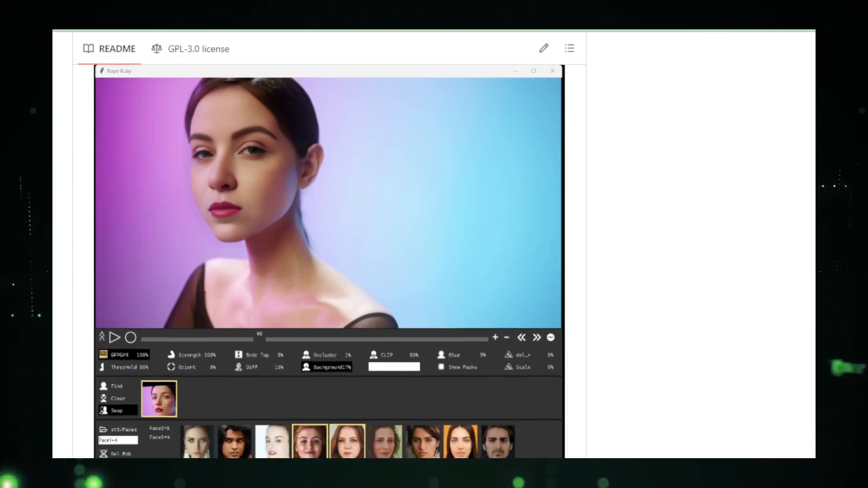
pyautogui.scroll(-3)
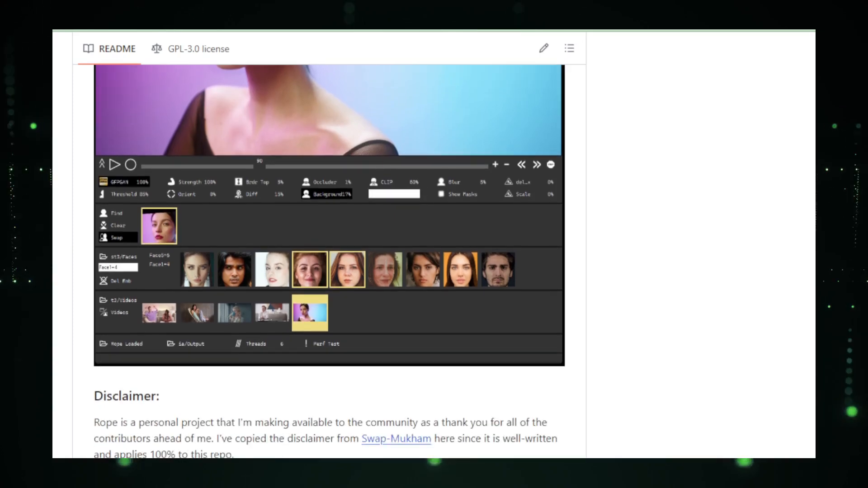
pyautogui.scroll(-3)
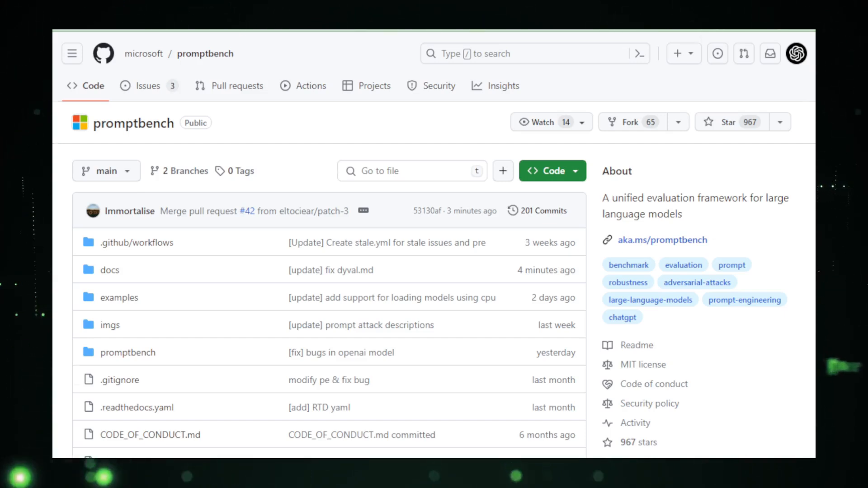
pyautogui.scroll(-3)
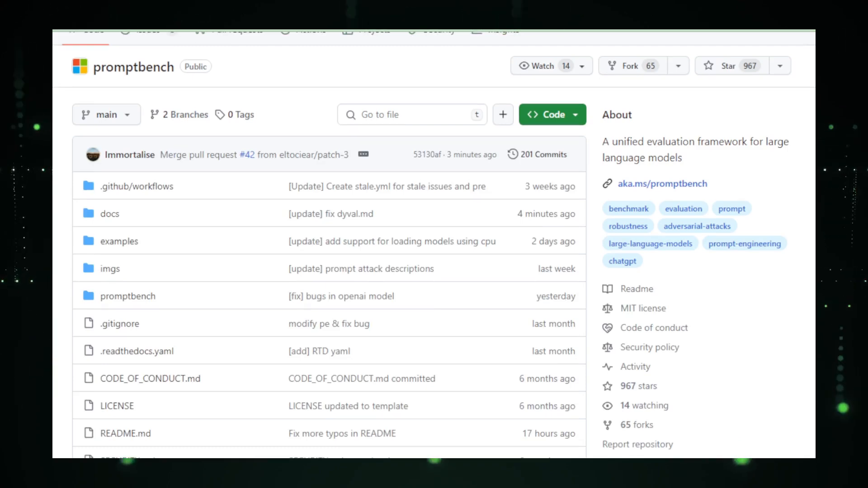
pyautogui.scroll(-3)
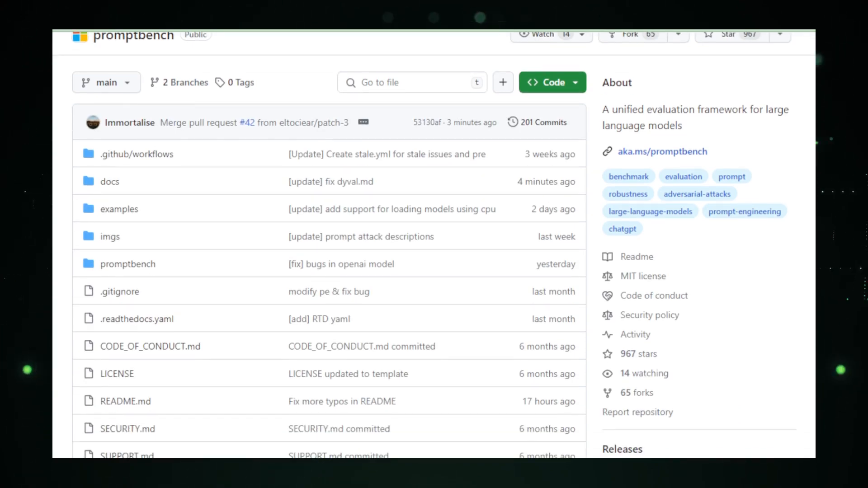
pyautogui.scroll(-3)
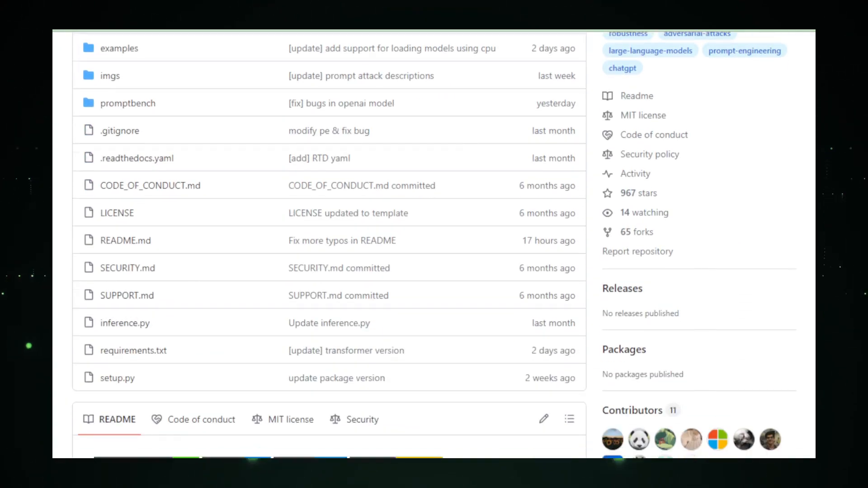
pyautogui.scroll(-3)
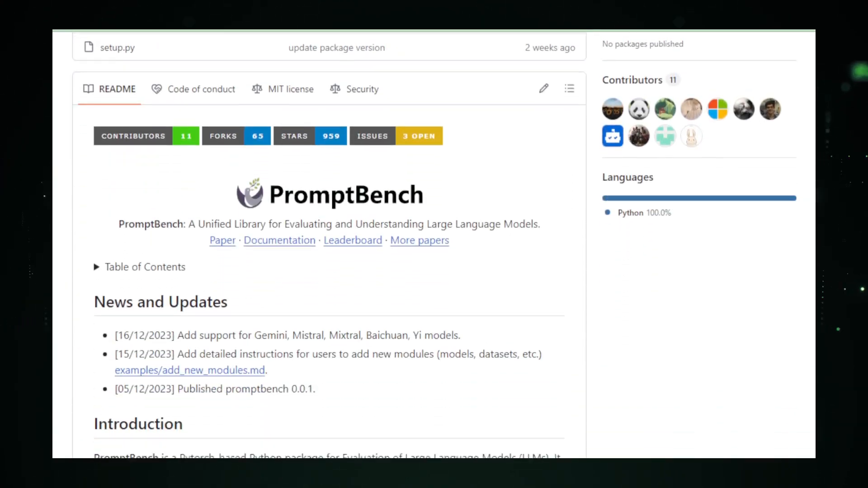
pyautogui.scroll(-3)
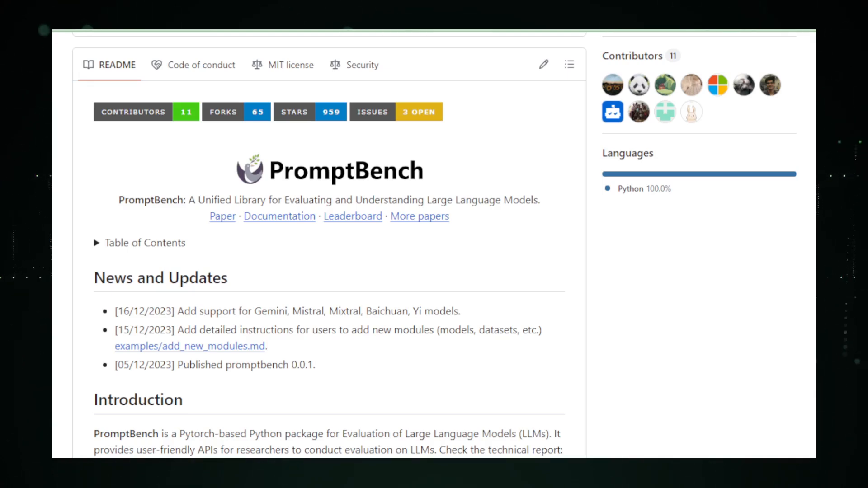
pyautogui.scroll(-3)
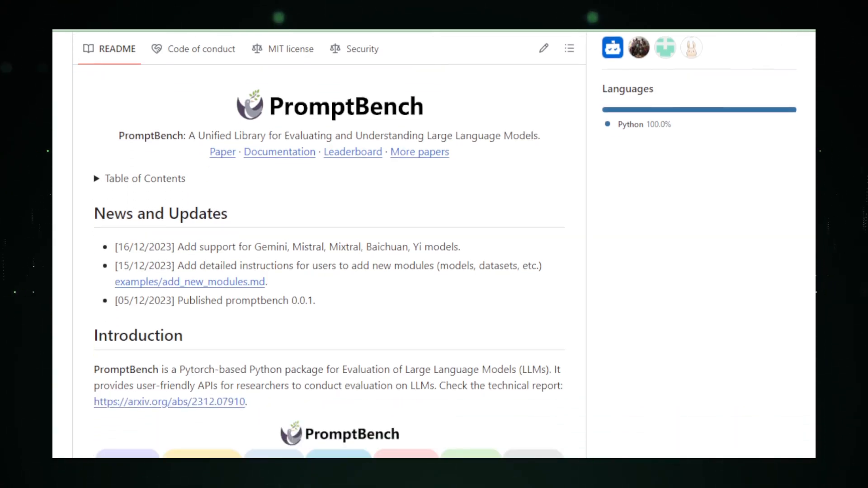
pyautogui.scroll(-3)
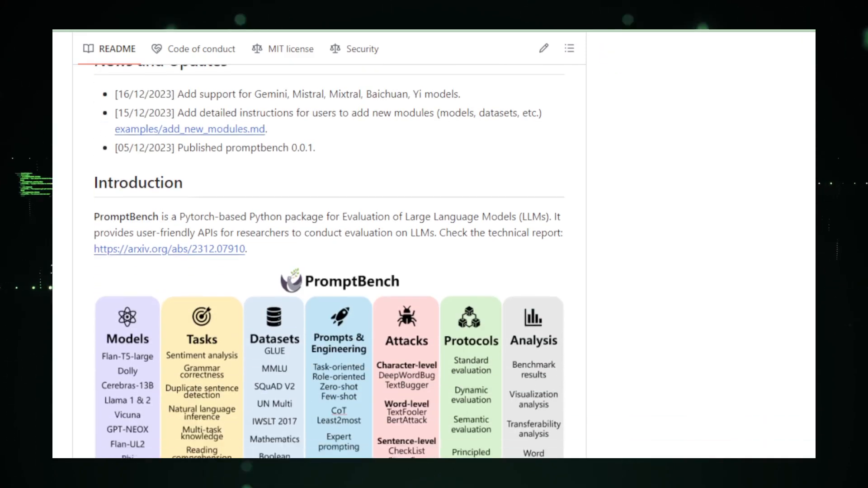
pyautogui.scroll(-3)
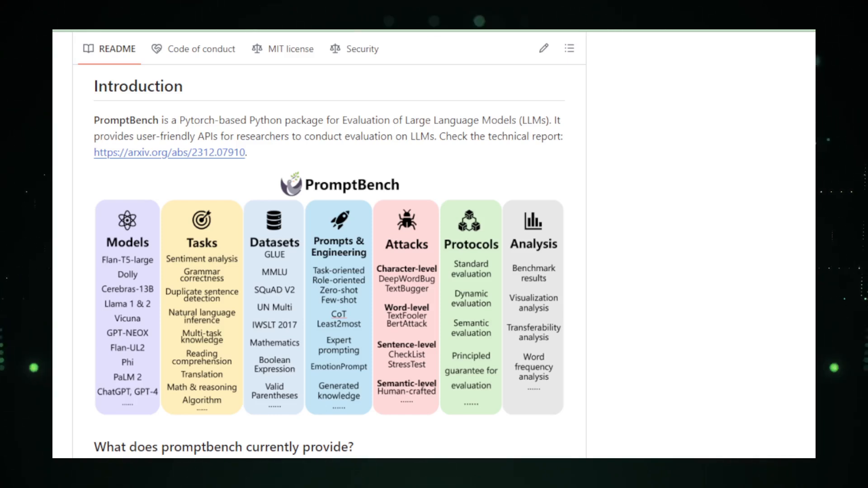
pyautogui.scroll(-3)
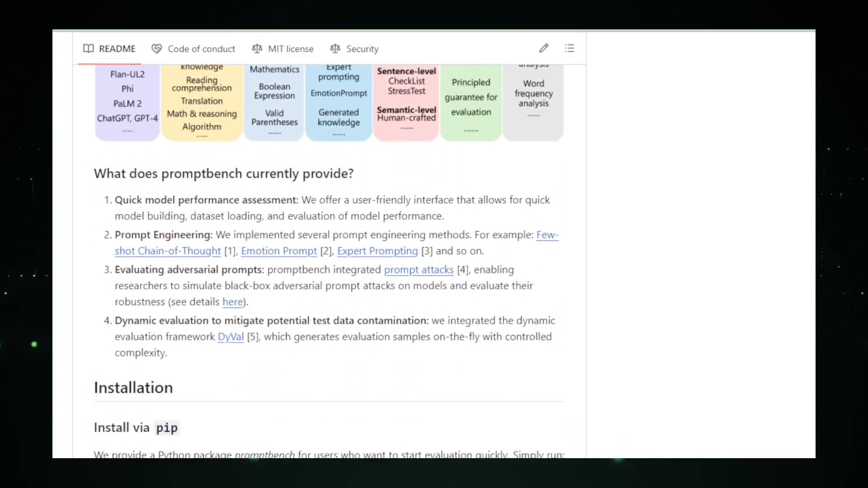
pyautogui.scroll(-3)
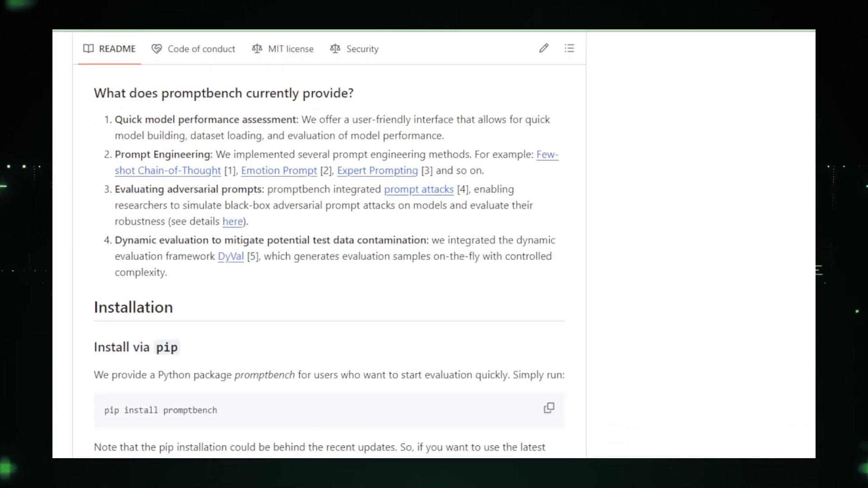
pyautogui.scroll(-3)
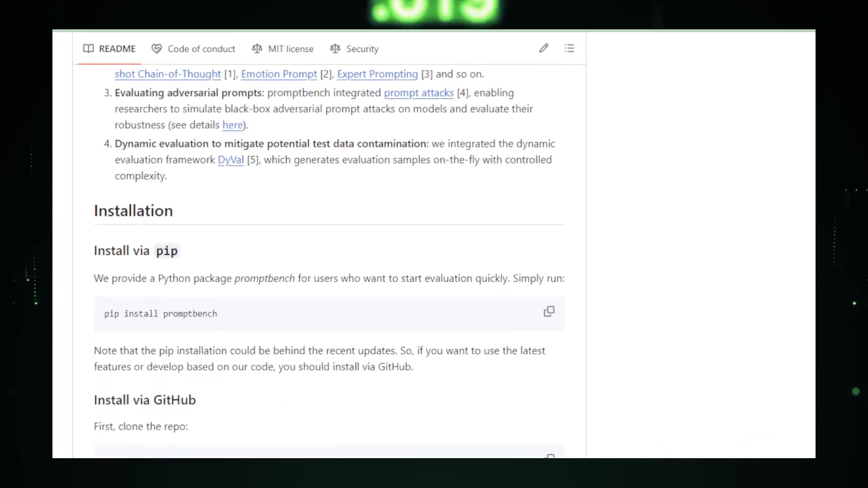
pyautogui.scroll(-3)
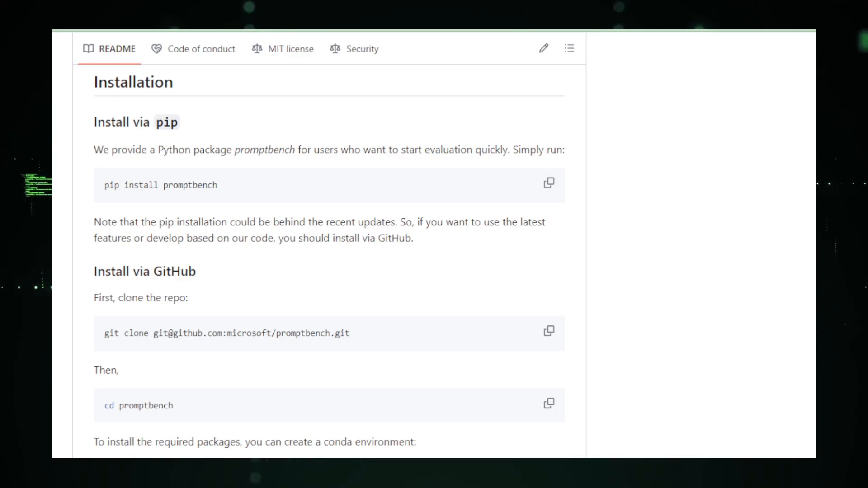
pyautogui.scroll(-3)
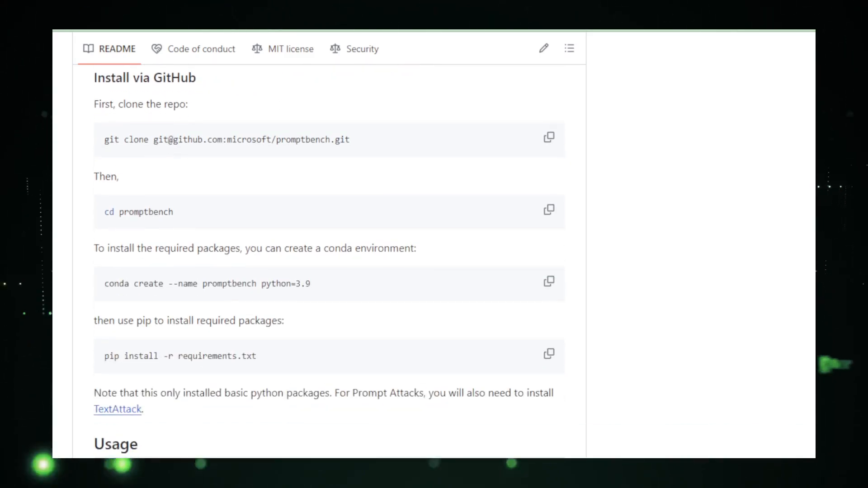
pyautogui.scroll(-3)
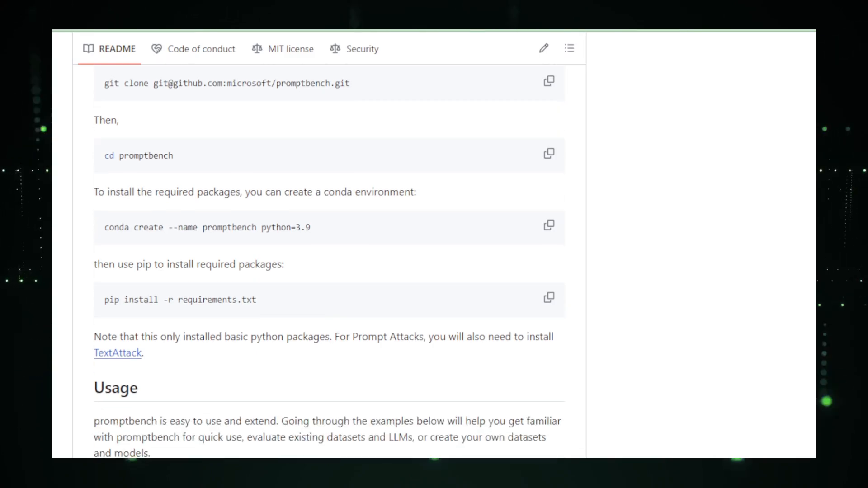
pyautogui.scroll(-3)
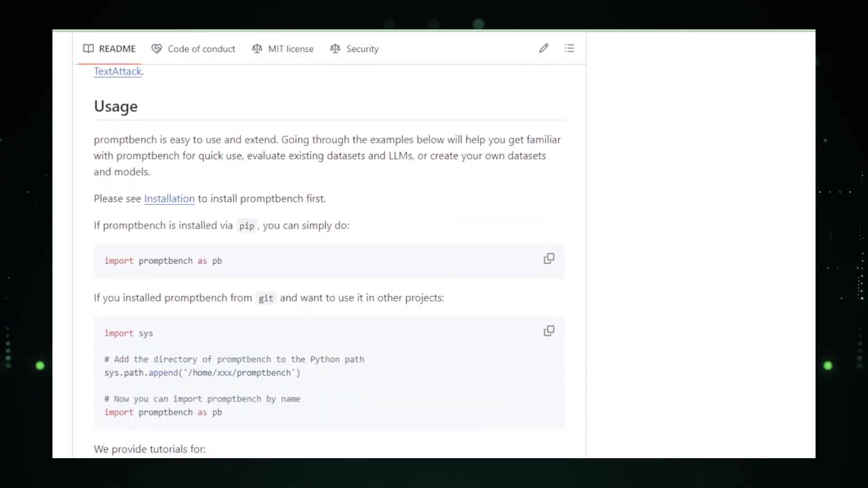
pyautogui.scroll(-3)
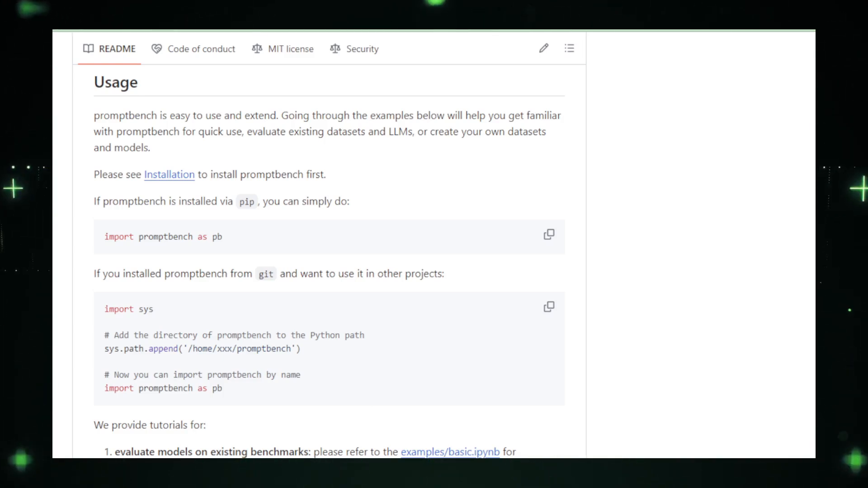
pyautogui.scroll(-3)
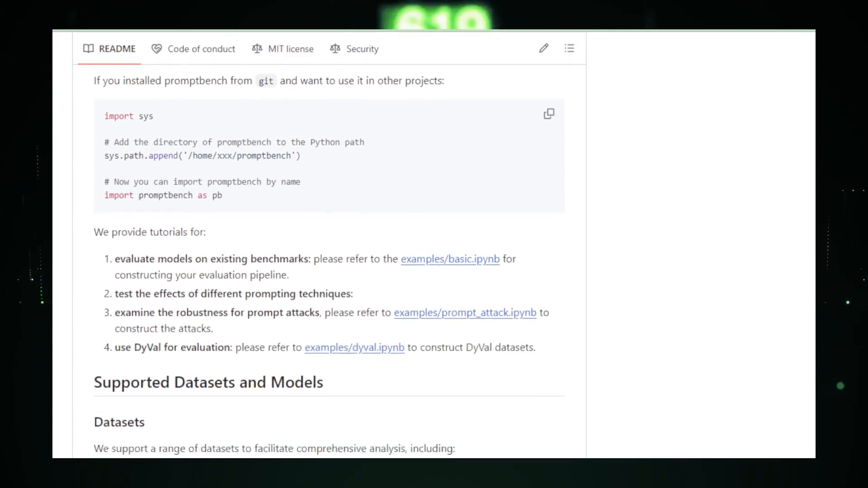
pyautogui.scroll(-3)
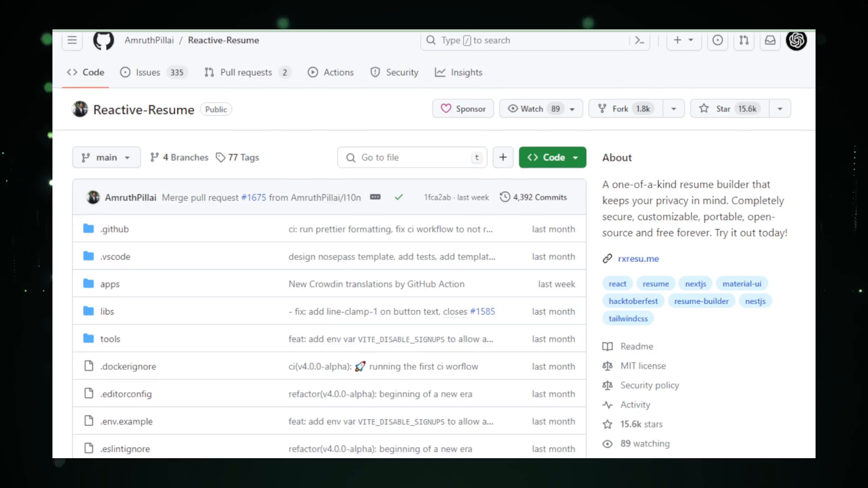
pyautogui.scroll(-3)
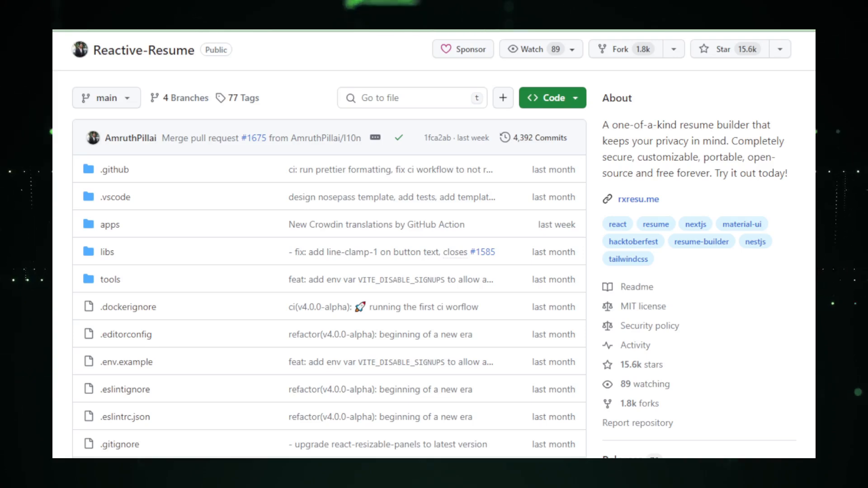
pyautogui.scroll(-3)
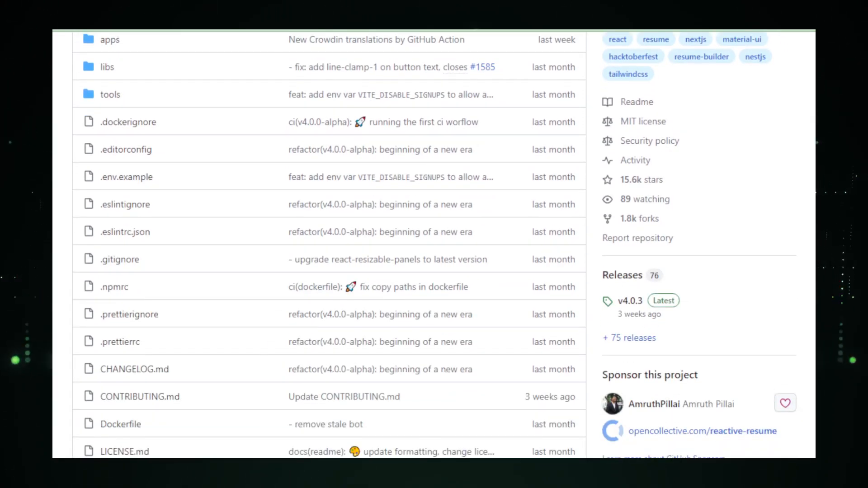
pyautogui.scroll(-3)
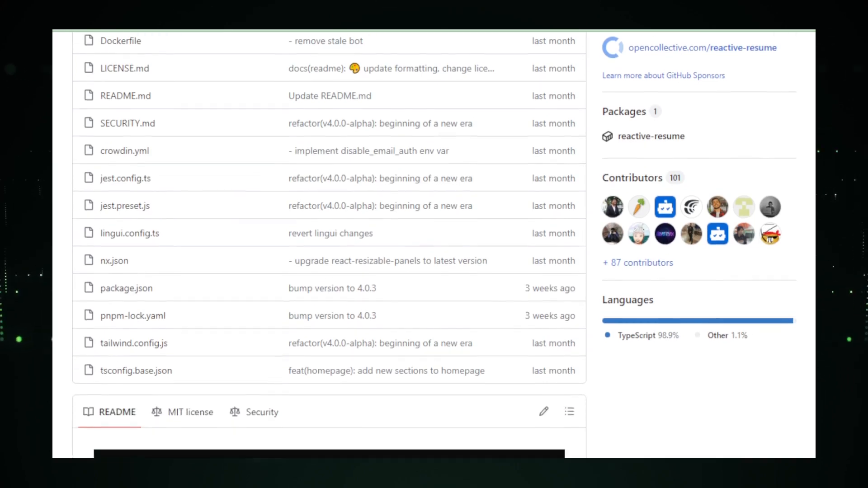
pyautogui.scroll(-3)
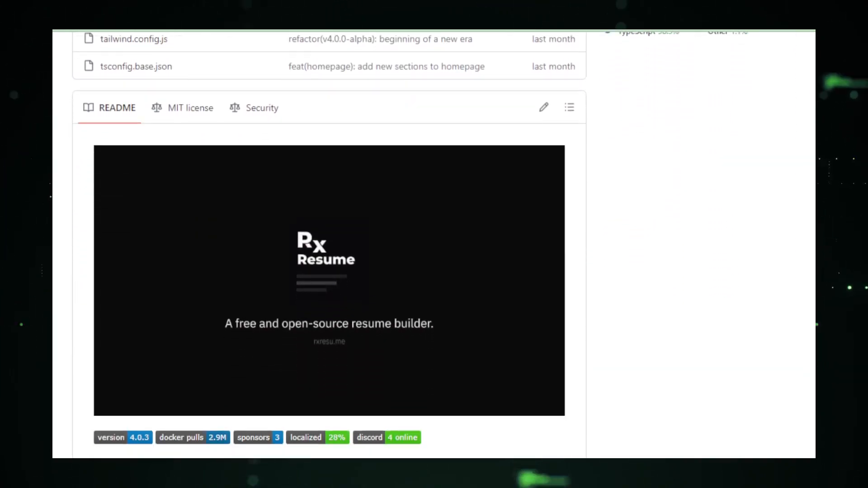
pyautogui.scroll(-3)
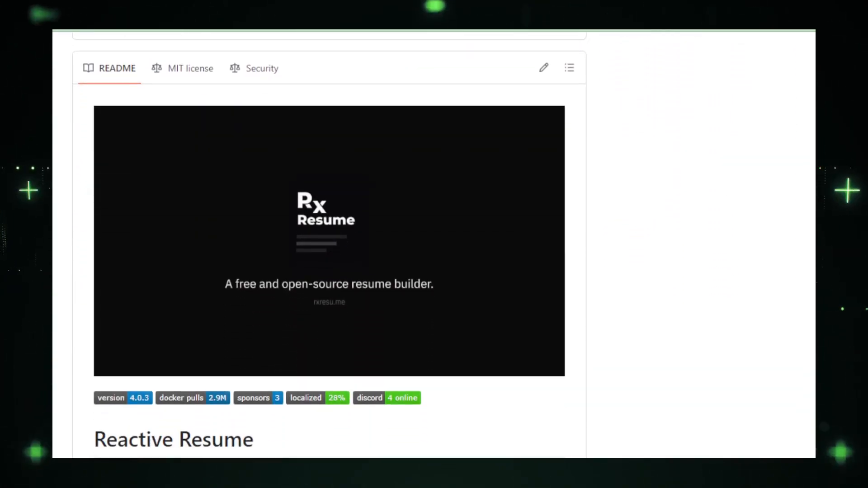
pyautogui.scroll(-3)
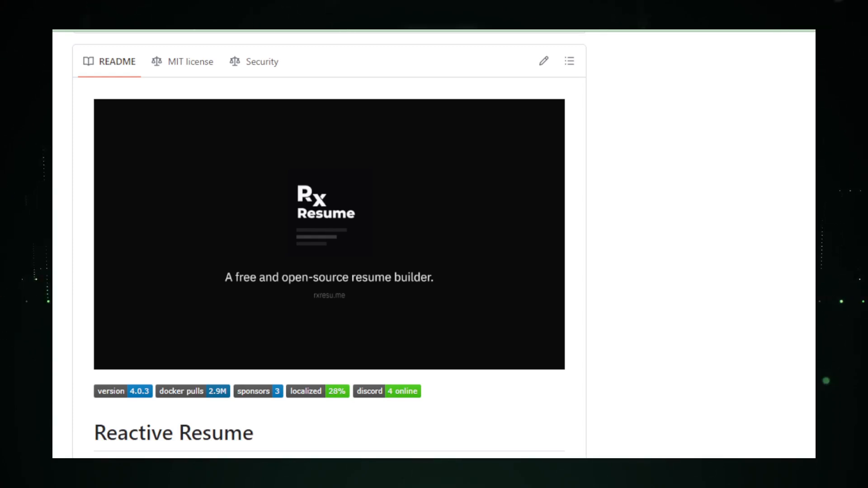
pyautogui.scroll(-3)
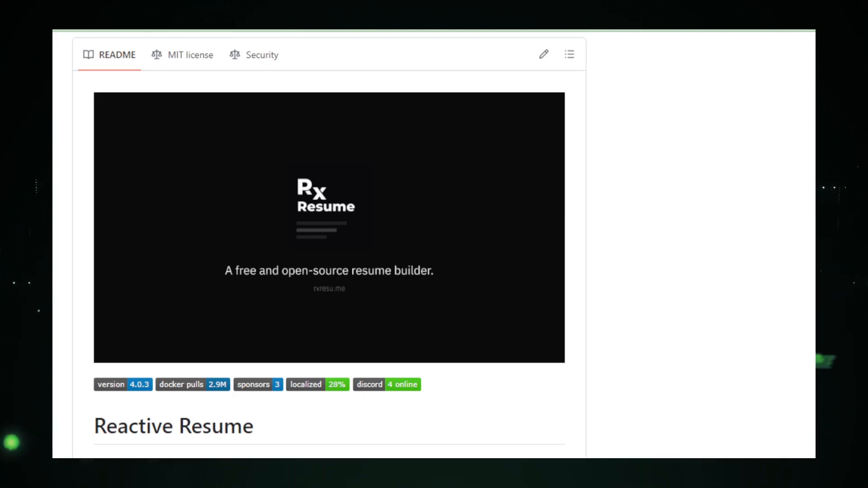
pyautogui.scroll(-3)
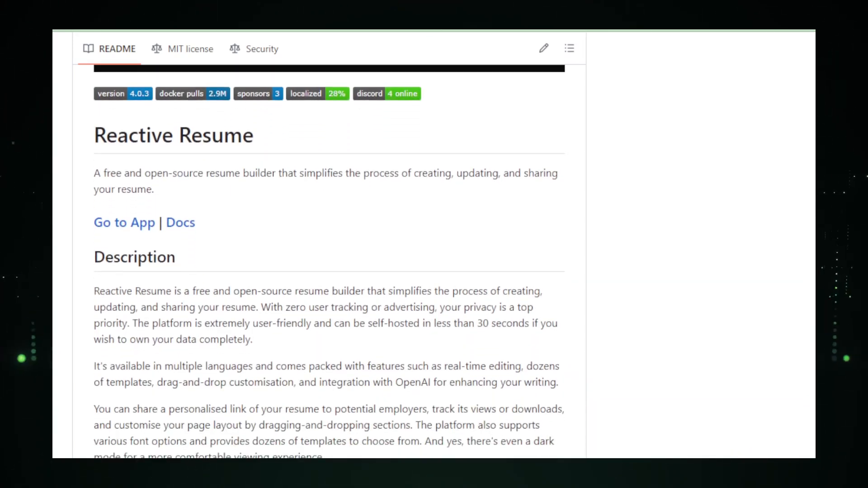
pyautogui.scroll(-3)
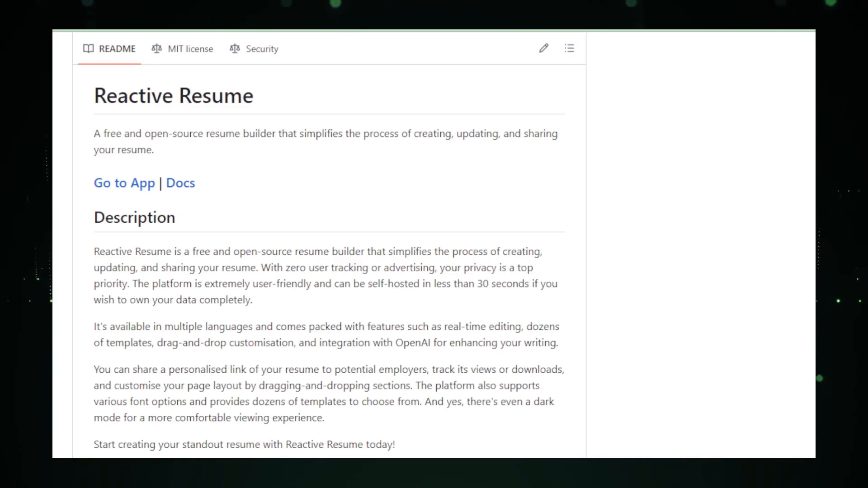
pyautogui.scroll(-3)
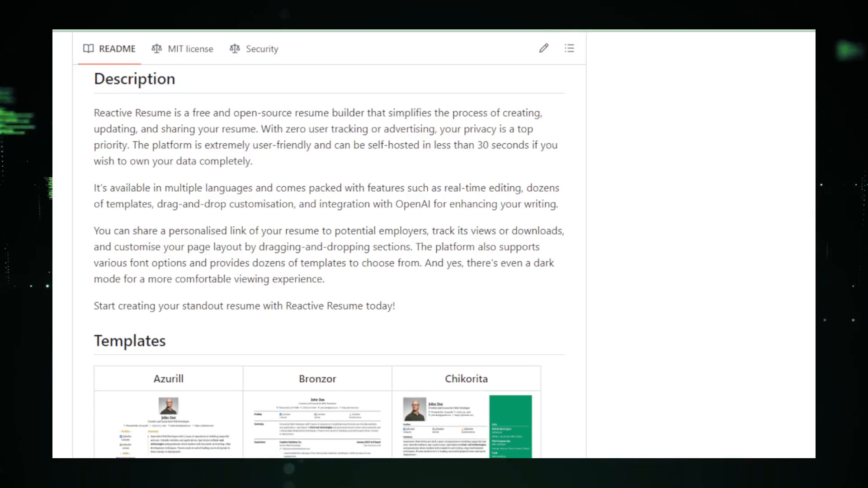
pyautogui.scroll(-3)
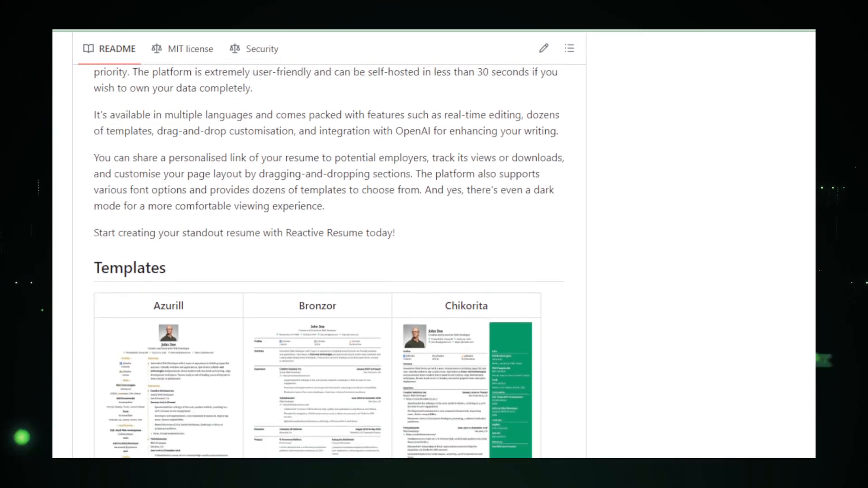
pyautogui.scroll(-3)
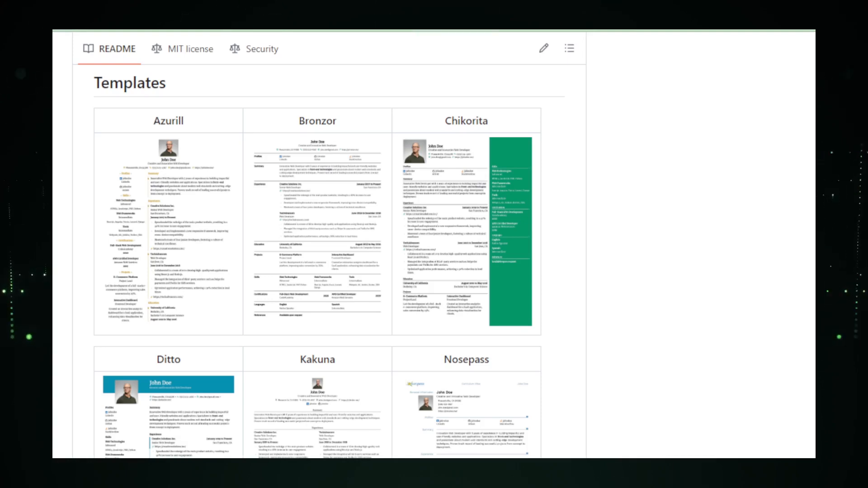
pyautogui.scroll(-3)
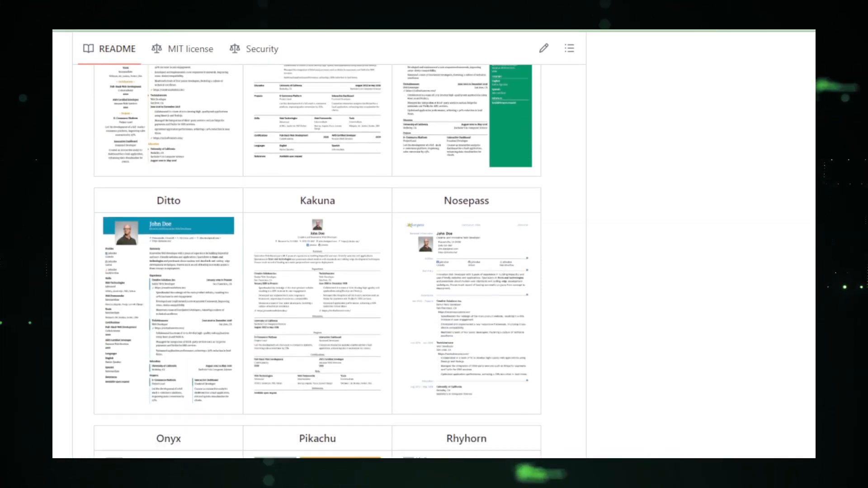
pyautogui.scroll(-3)
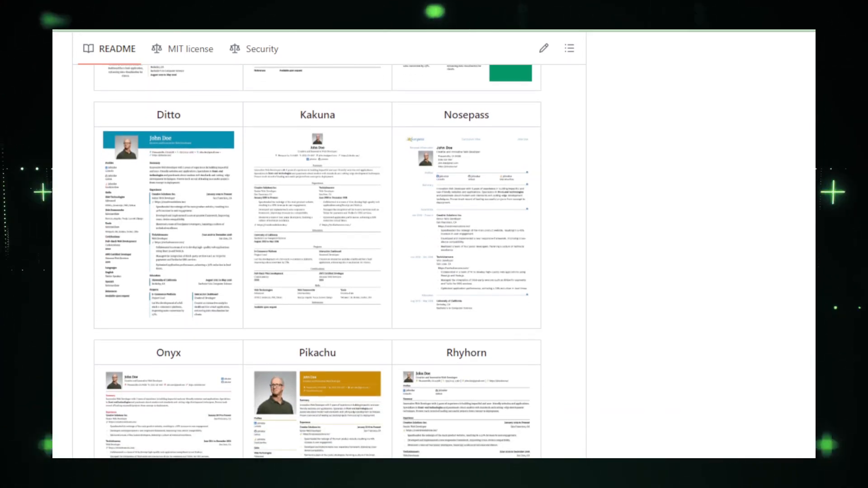
pyautogui.scroll(-3)
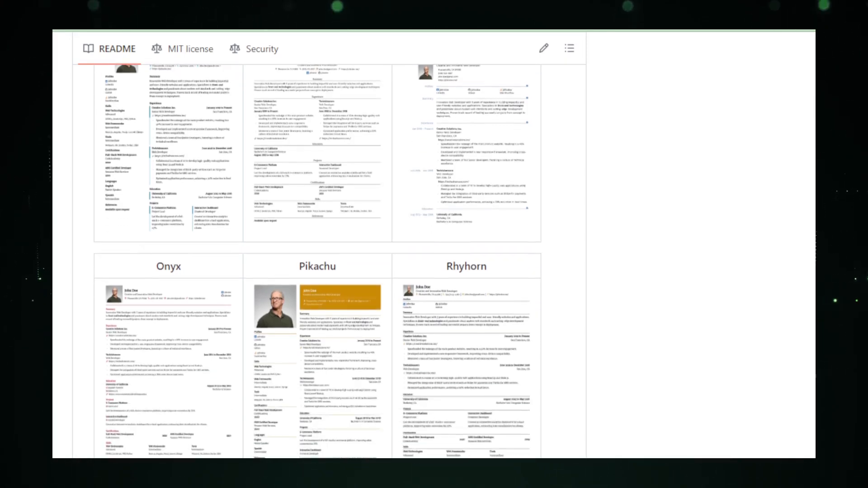
pyautogui.scroll(-3)
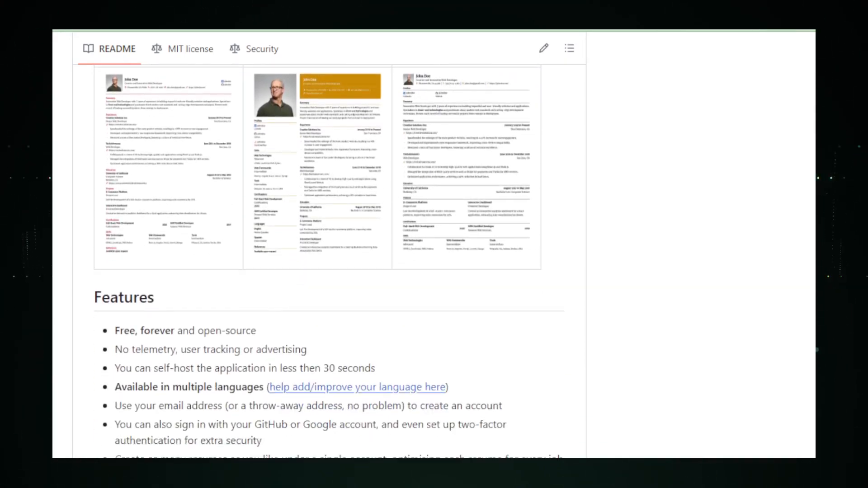
pyautogui.scroll(-3)
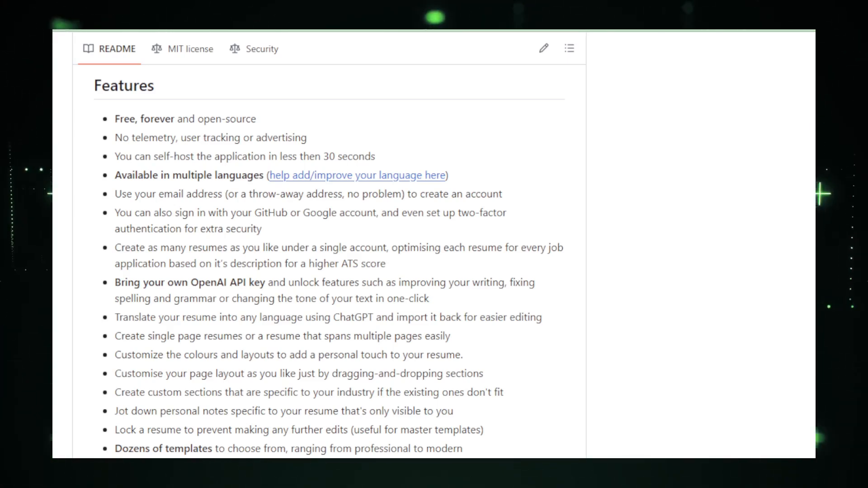
pyautogui.scroll(-3)
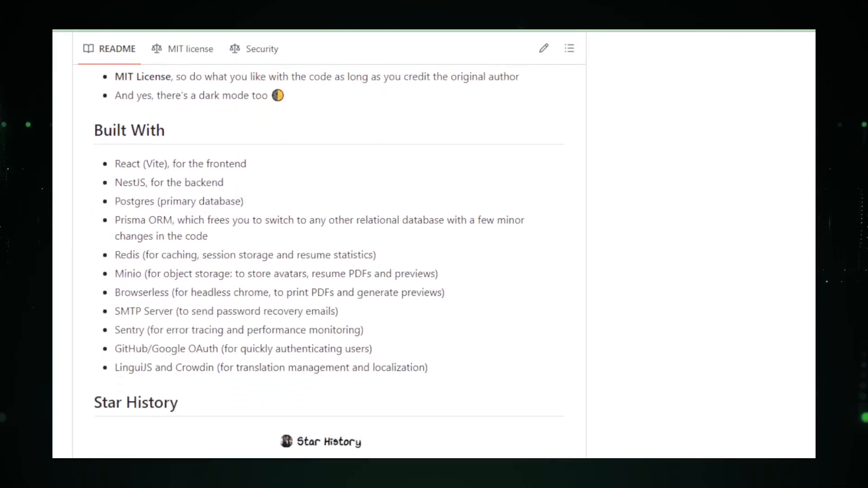
pyautogui.scroll(-3)
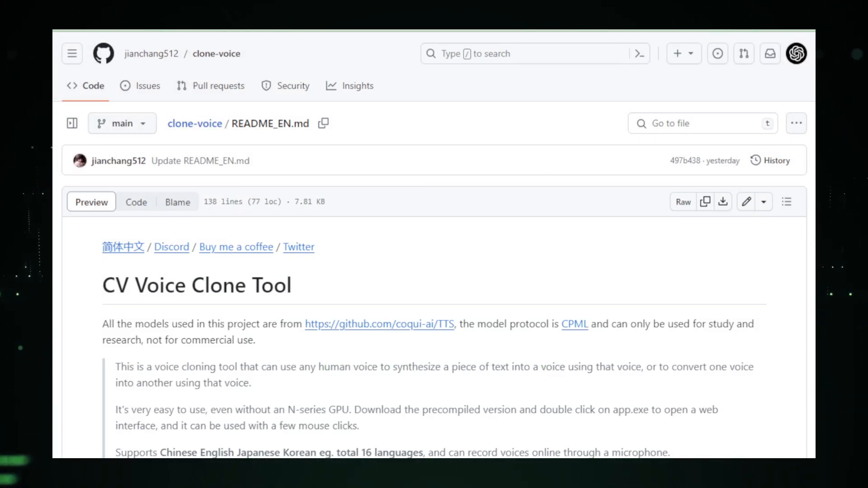
pyautogui.scroll(-3)
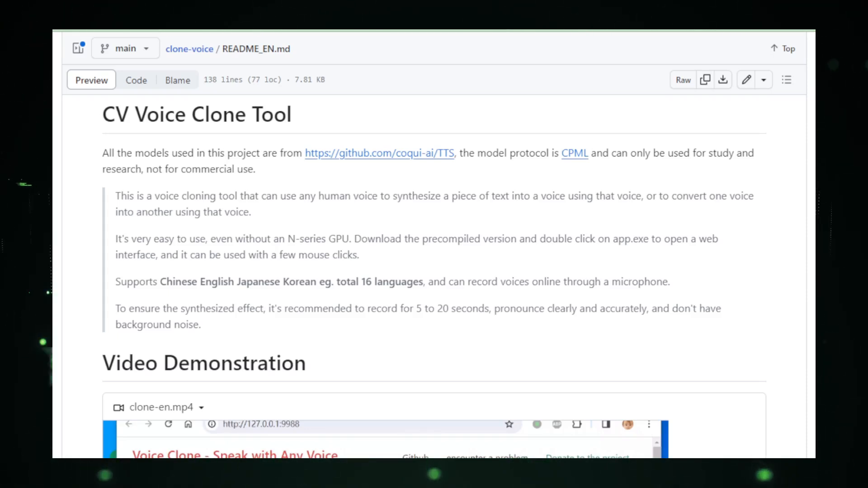
pyautogui.scroll(-3)
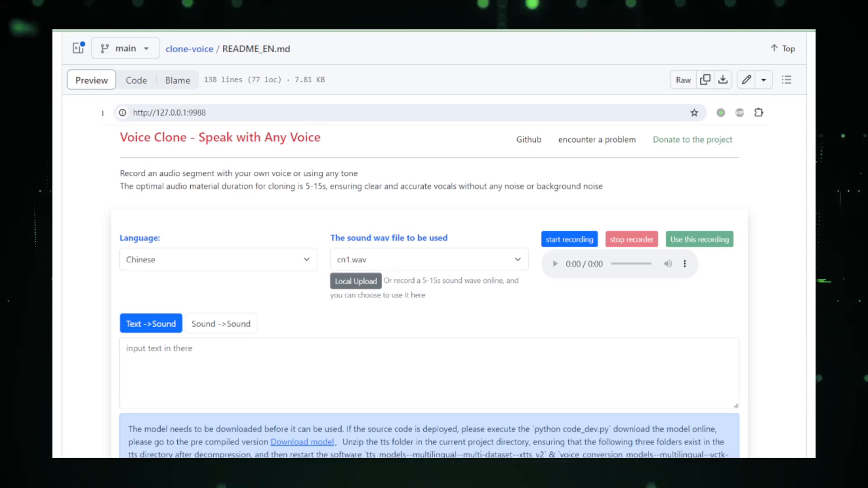
pyautogui.scroll(-3)
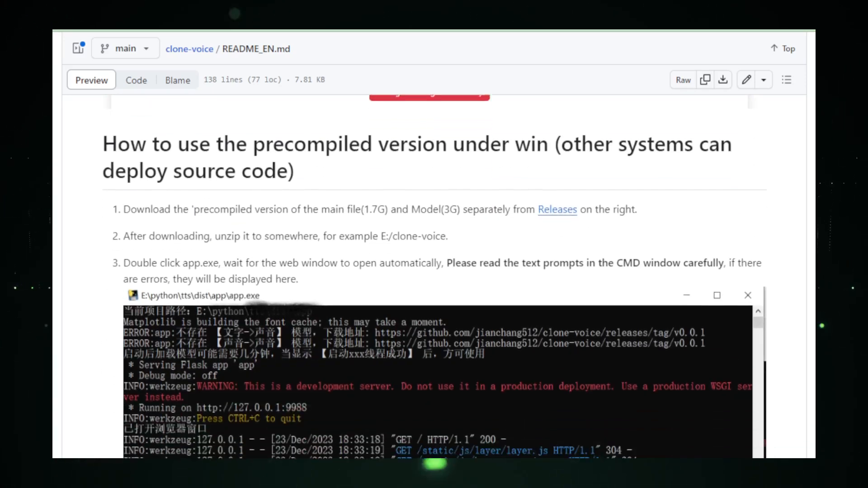
pyautogui.scroll(-3)
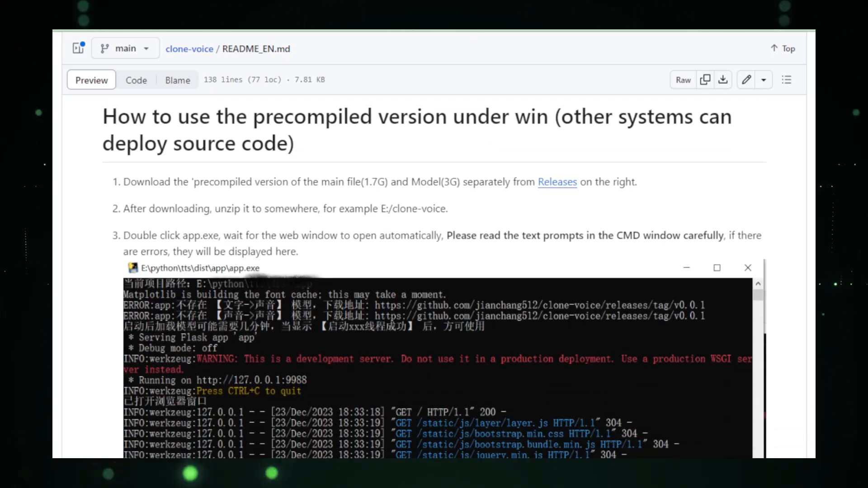
pyautogui.scroll(-3)
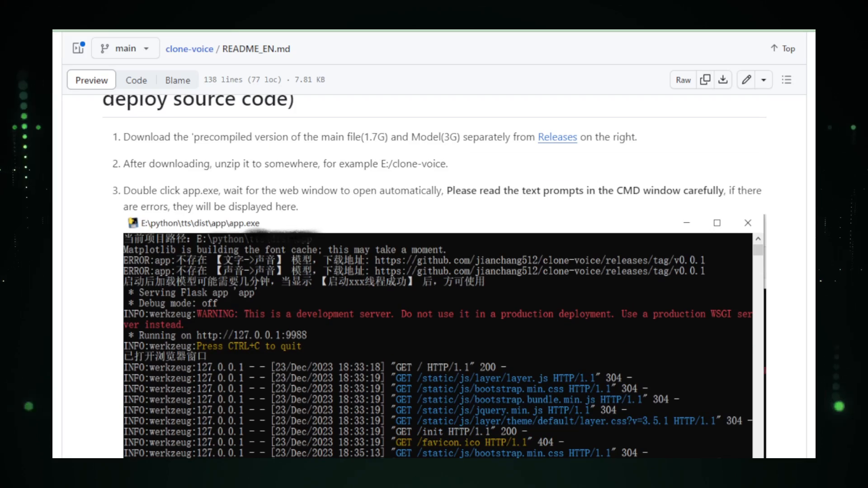
pyautogui.scroll(-3)
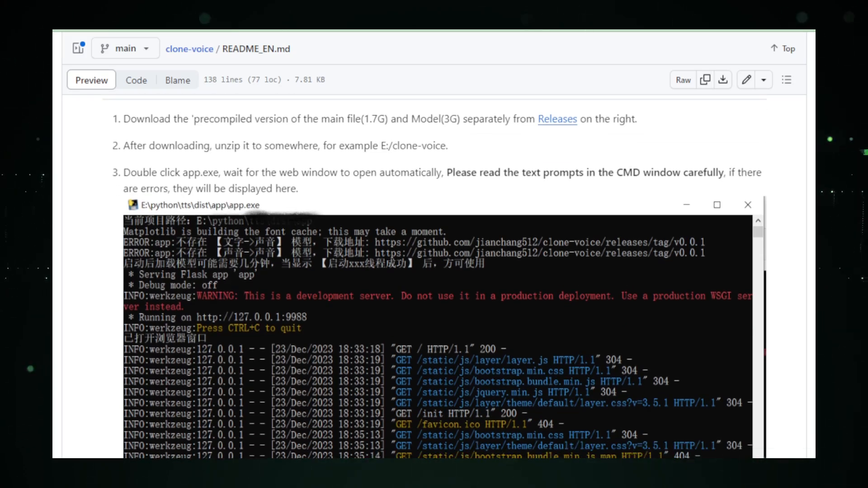
pyautogui.scroll(-3)
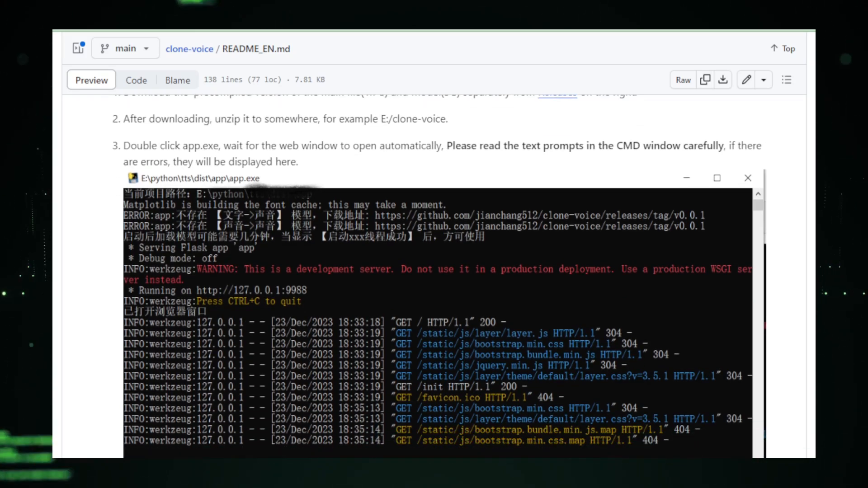
pyautogui.scroll(-3)
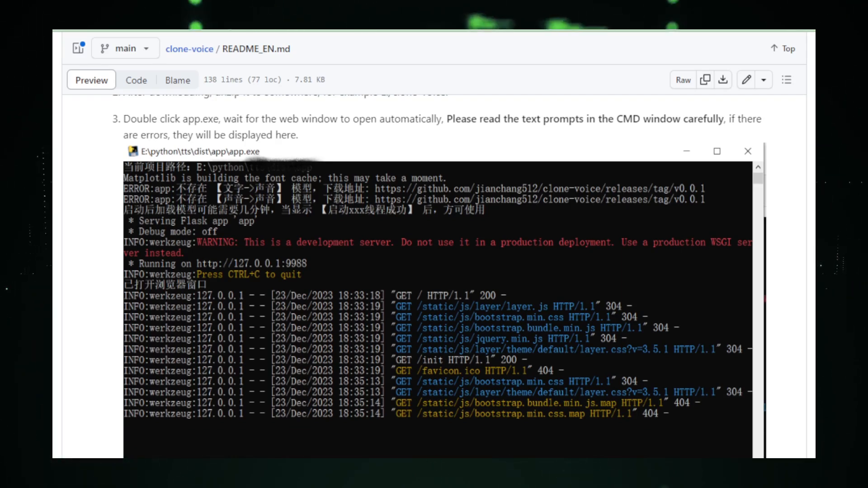
pyautogui.scroll(-3)
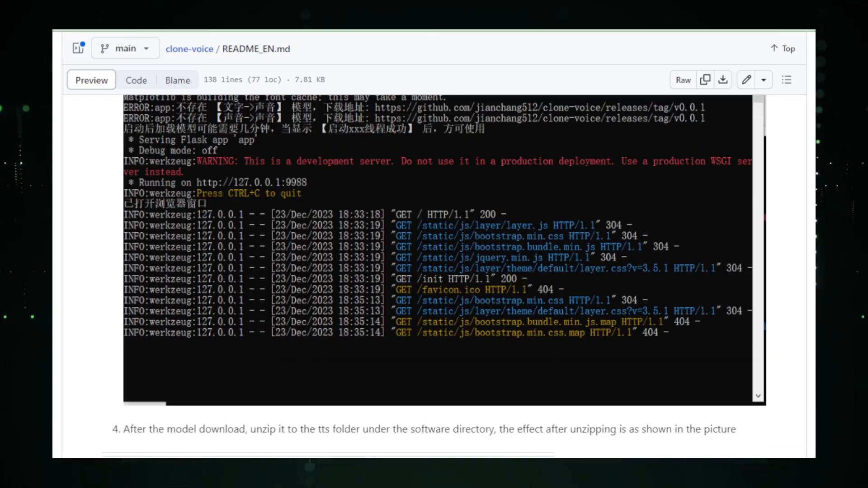
pyautogui.scroll(-3)
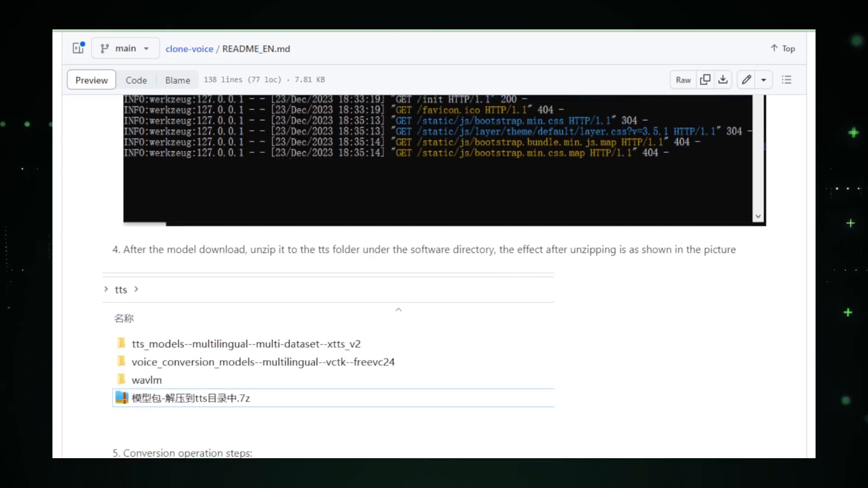
pyautogui.scroll(-3)
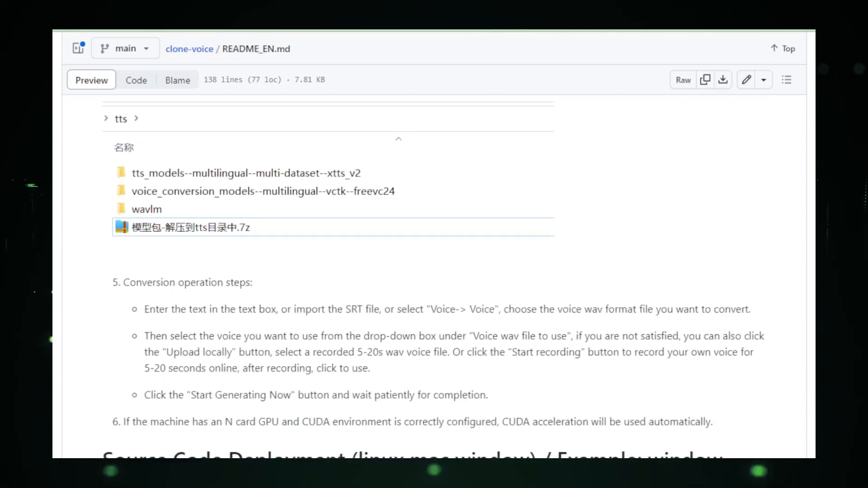
pyautogui.scroll(-3)
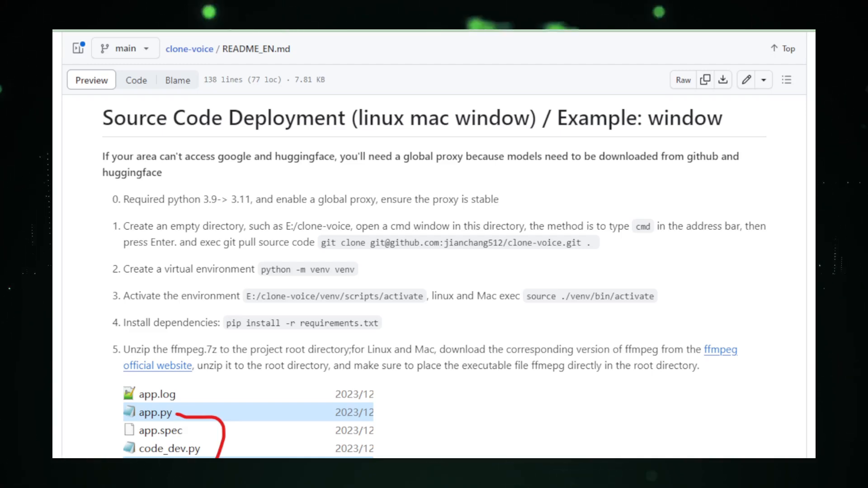
pyautogui.scroll(-3)
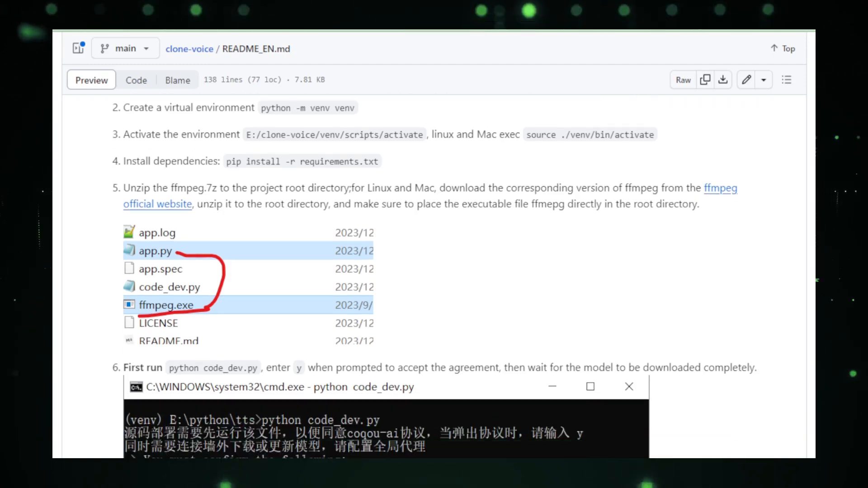
pyautogui.scroll(-3)
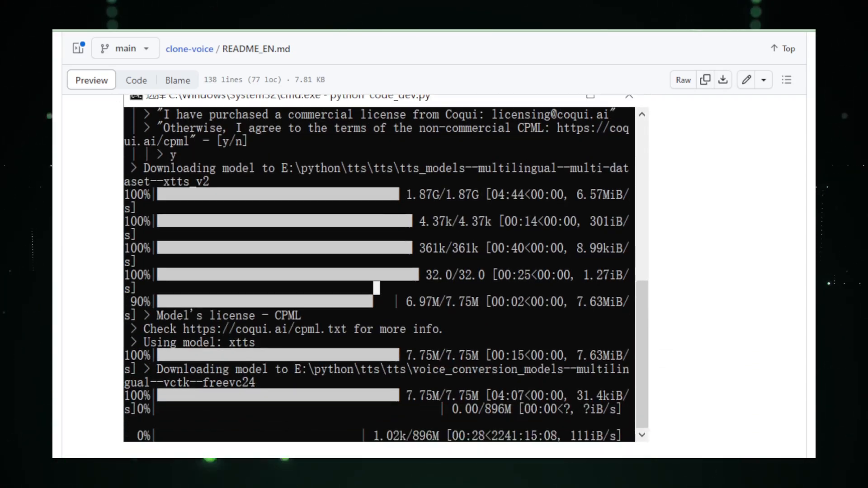
pyautogui.scroll(-3)
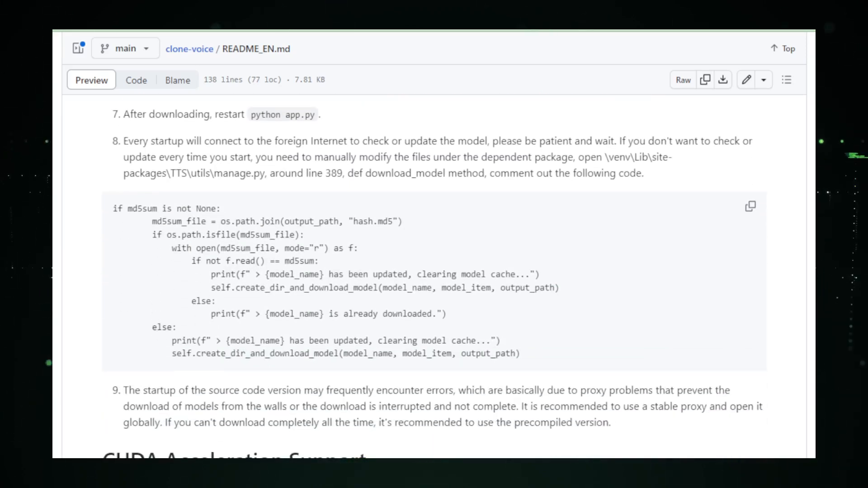
pyautogui.scroll(-3)
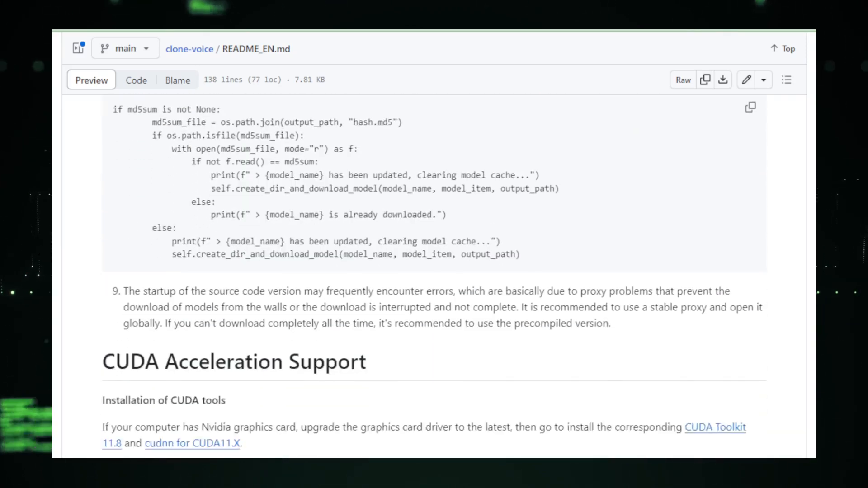
pyautogui.scroll(-3)
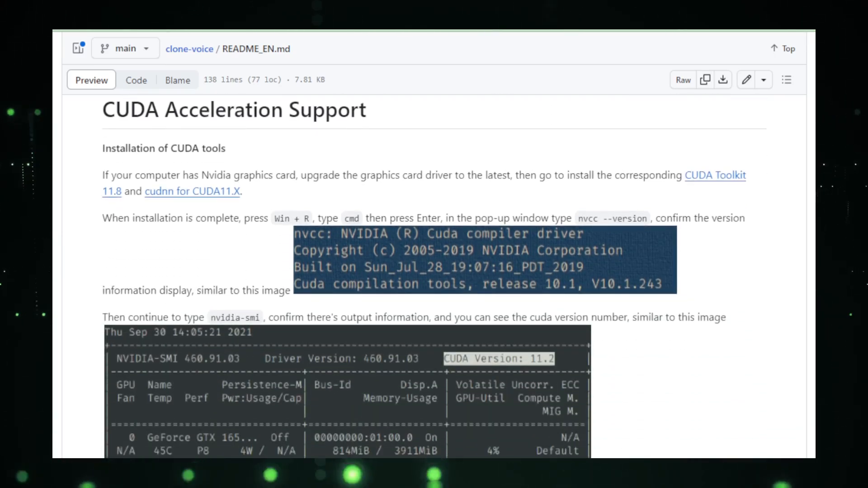
pyautogui.scroll(-3)
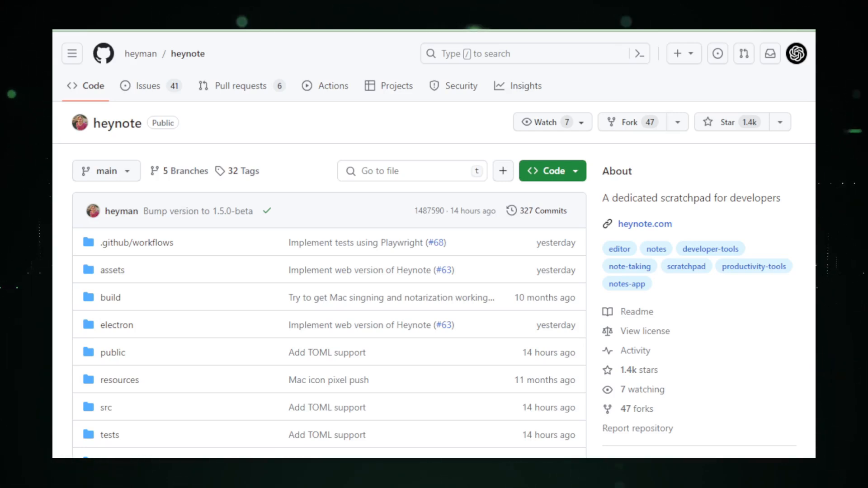
pyautogui.scroll(-3)
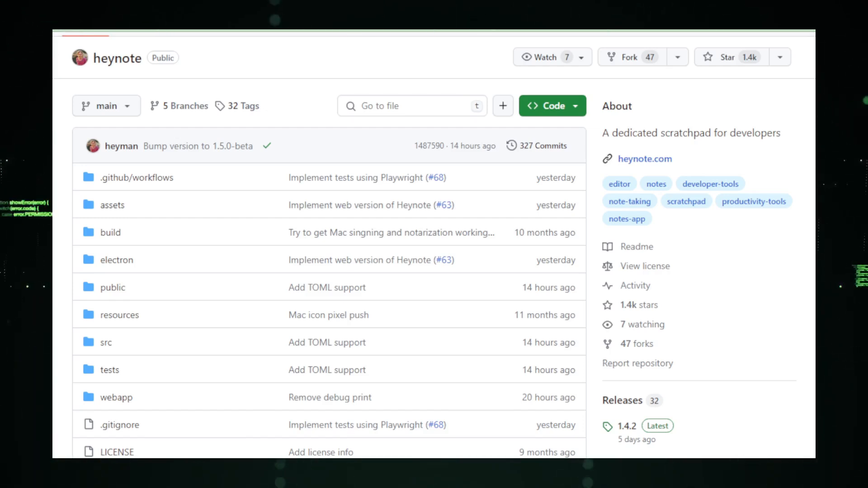
pyautogui.scroll(-3)
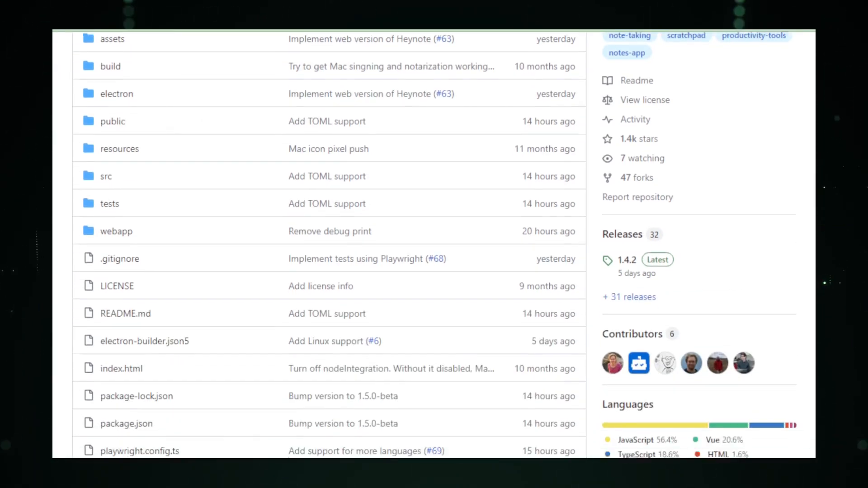
pyautogui.scroll(-3)
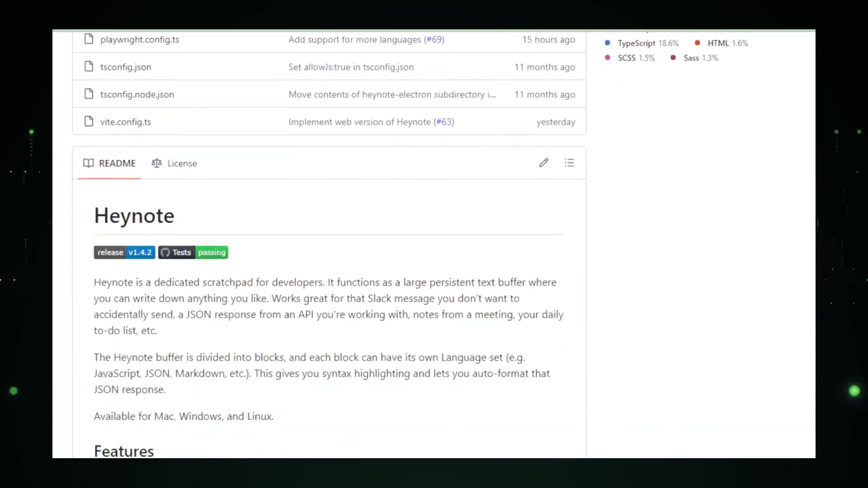
pyautogui.scroll(-3)
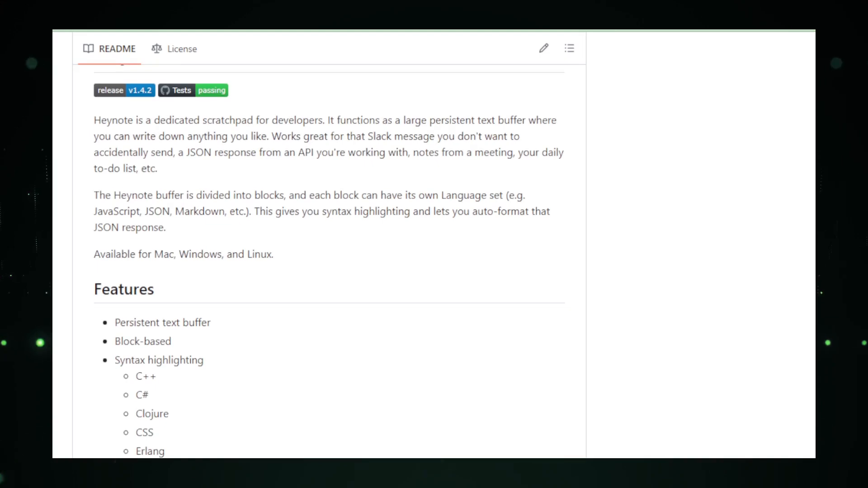
pyautogui.scroll(-3)
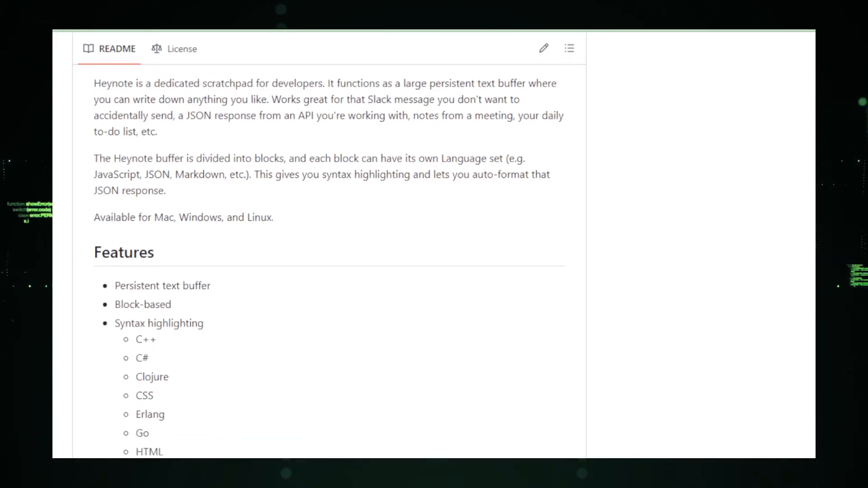
pyautogui.scroll(-3)
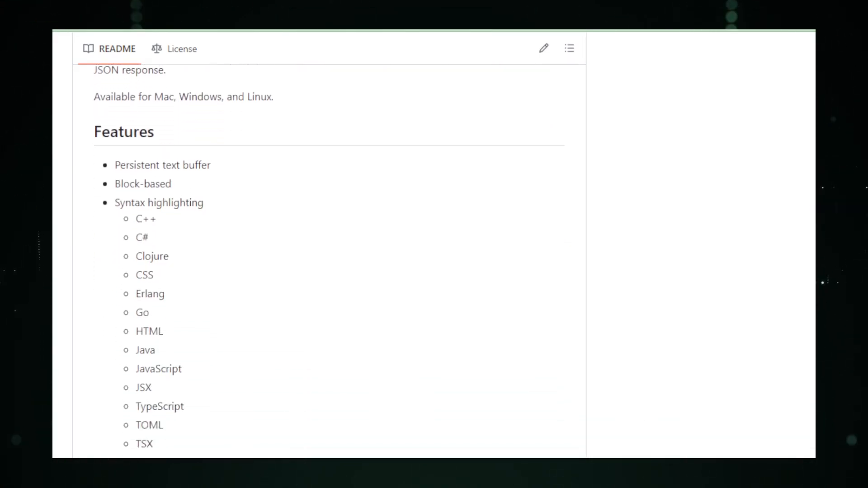
pyautogui.scroll(-3)
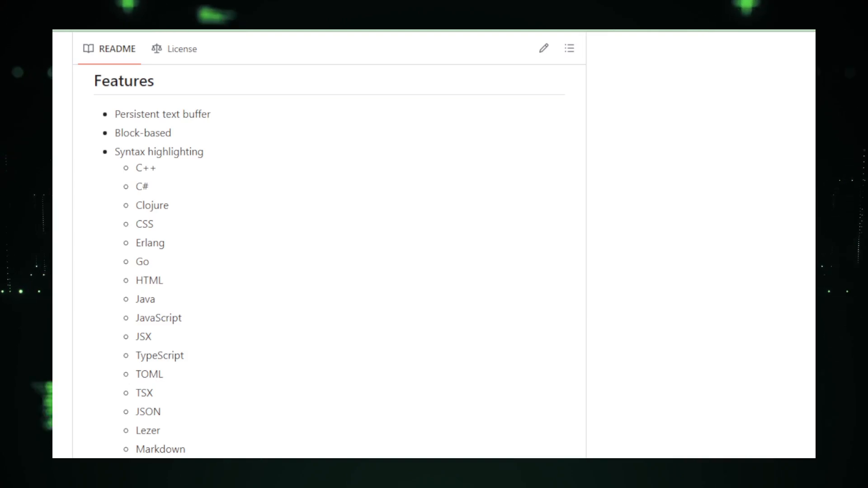
pyautogui.scroll(-3)
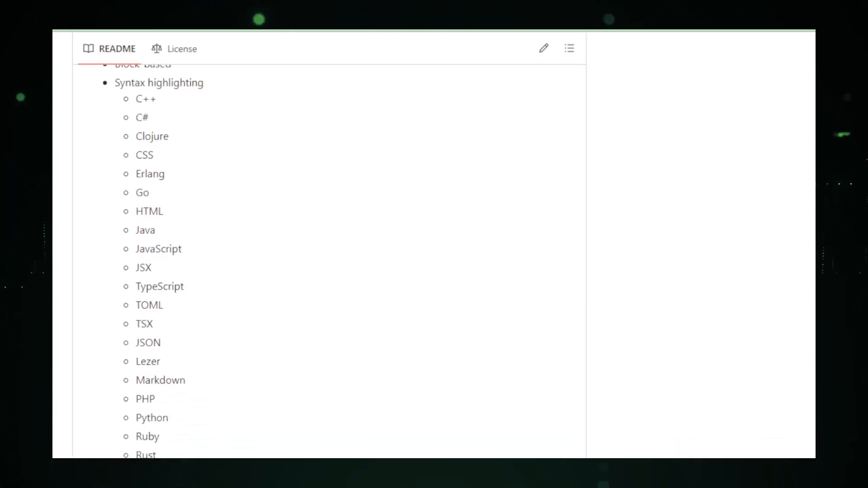
pyautogui.scroll(-3)
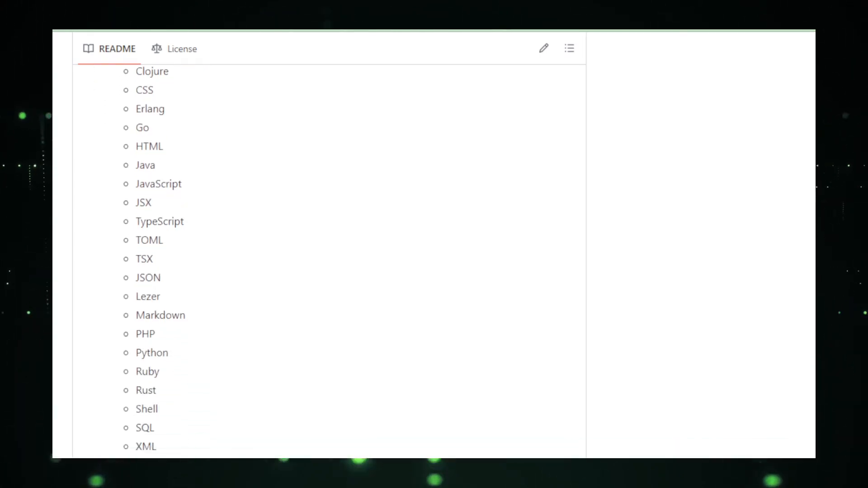
pyautogui.scroll(-3)
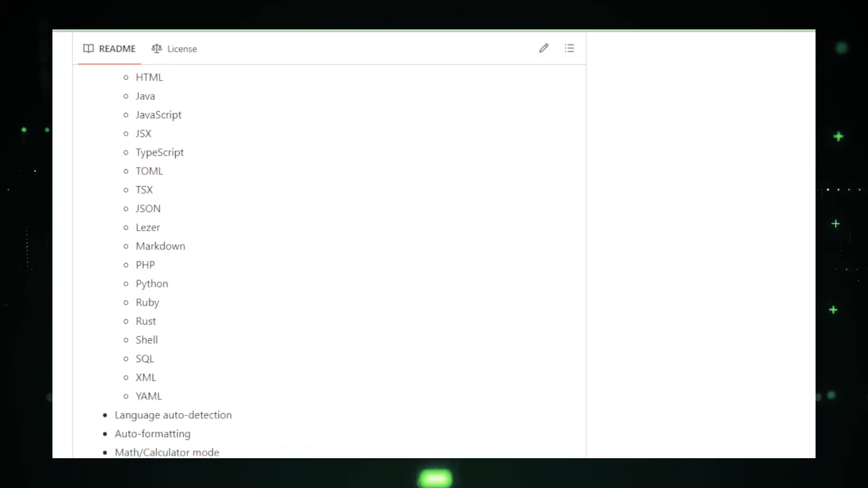
pyautogui.scroll(-3)
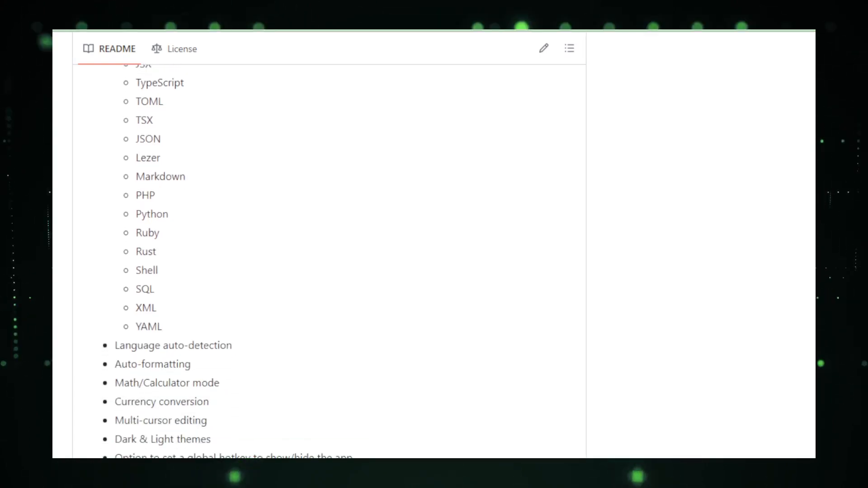
pyautogui.scroll(-3)
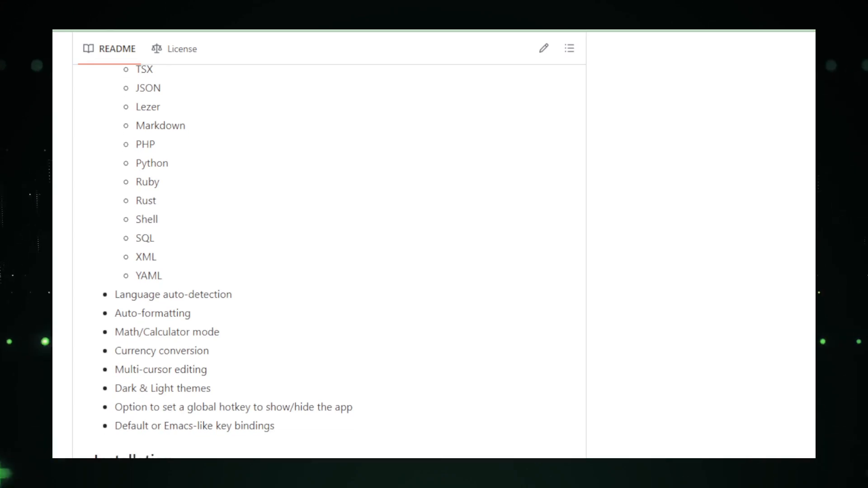
pyautogui.scroll(-3)
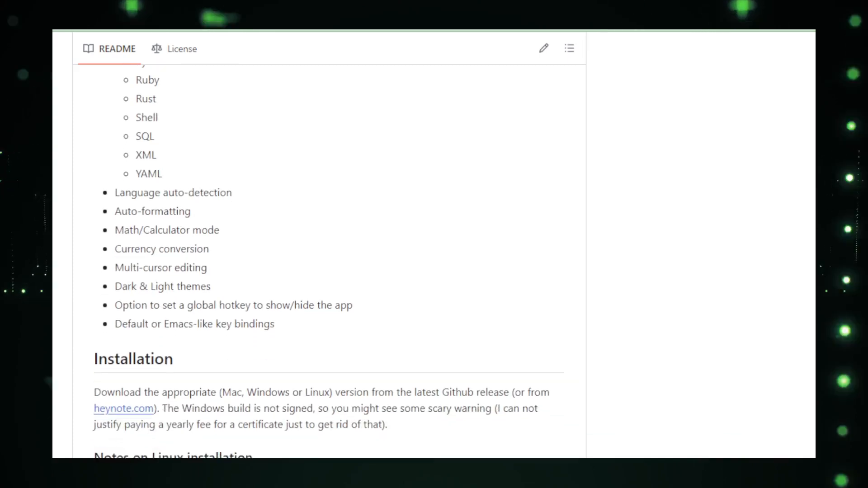
pyautogui.scroll(-3)
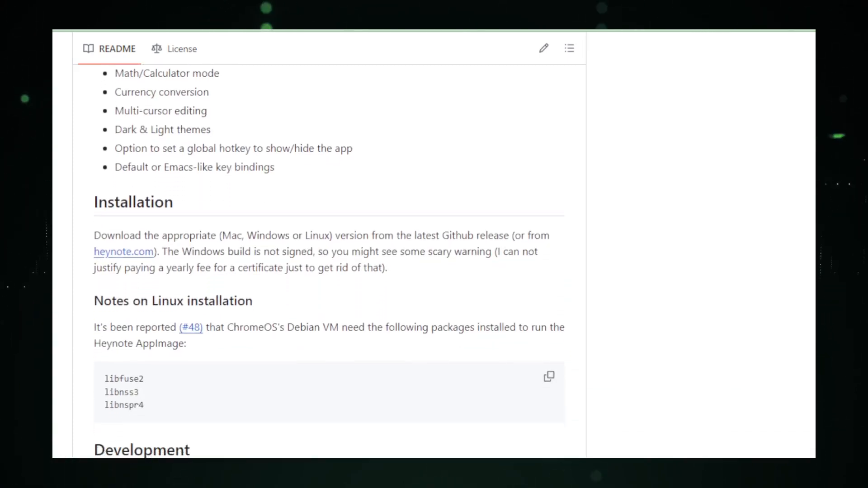
pyautogui.scroll(-3)
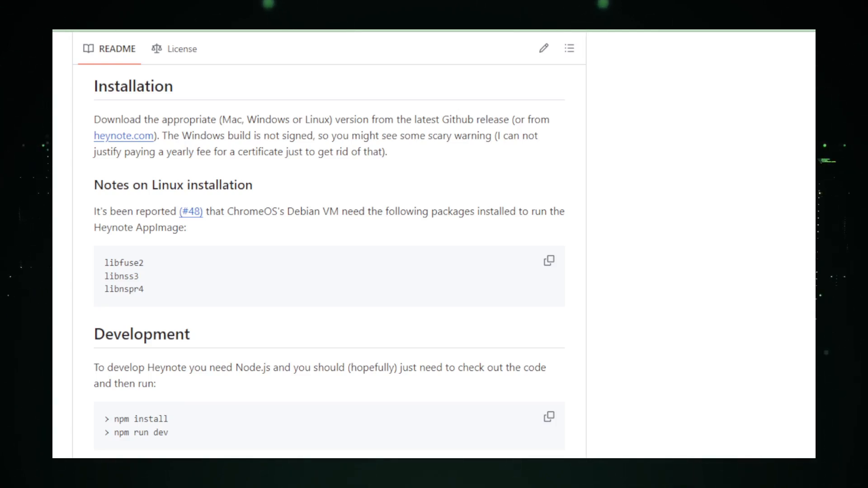
pyautogui.scroll(-3)
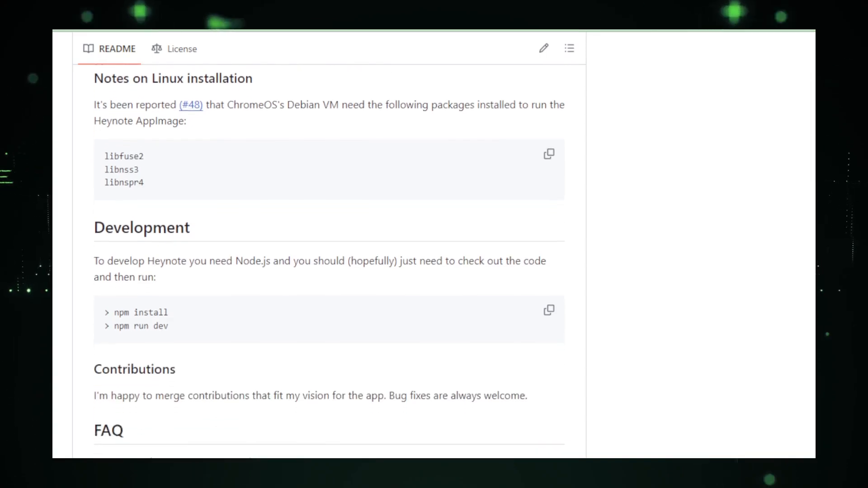
pyautogui.scroll(-3)
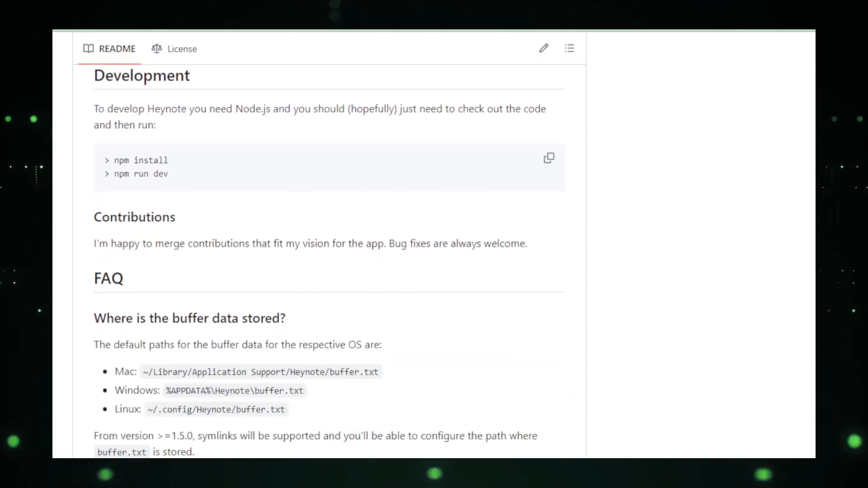
pyautogui.scroll(-3)
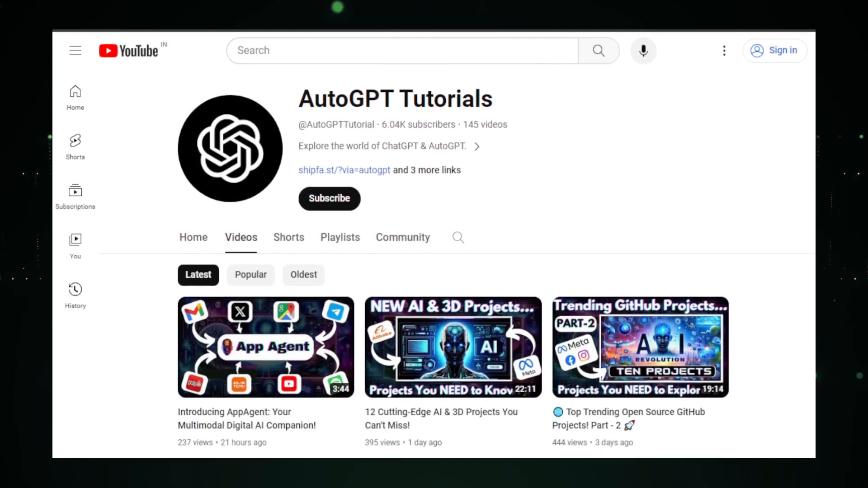
pyautogui.scroll(-3)
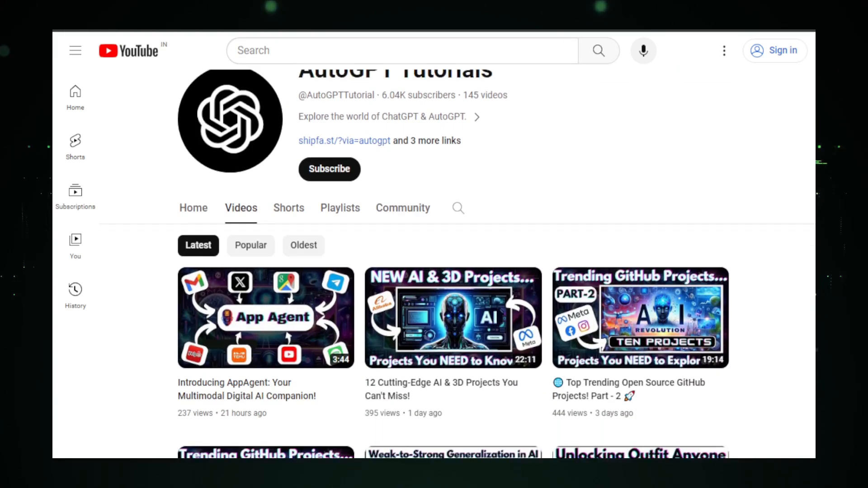
pyautogui.scroll(-3)
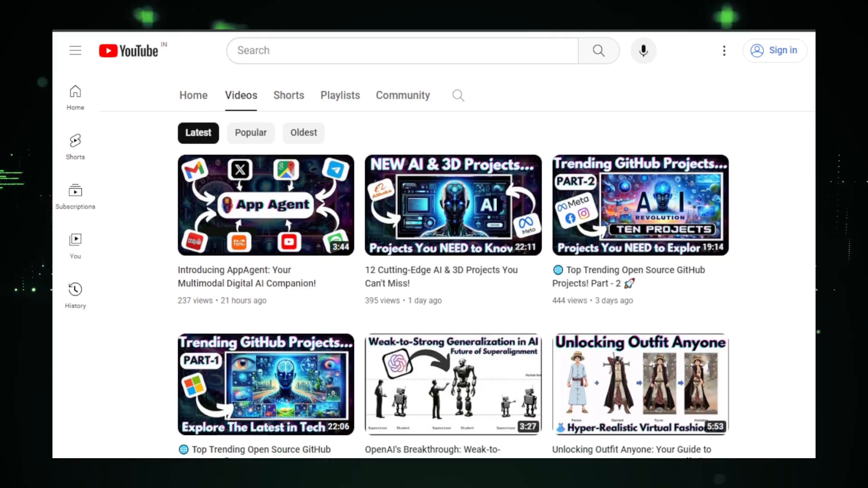
pyautogui.scroll(-3)
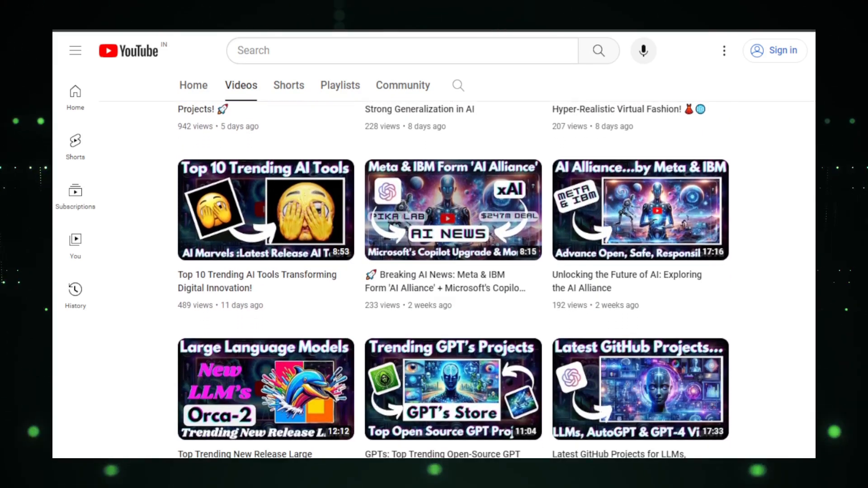
pyautogui.scroll(-3)
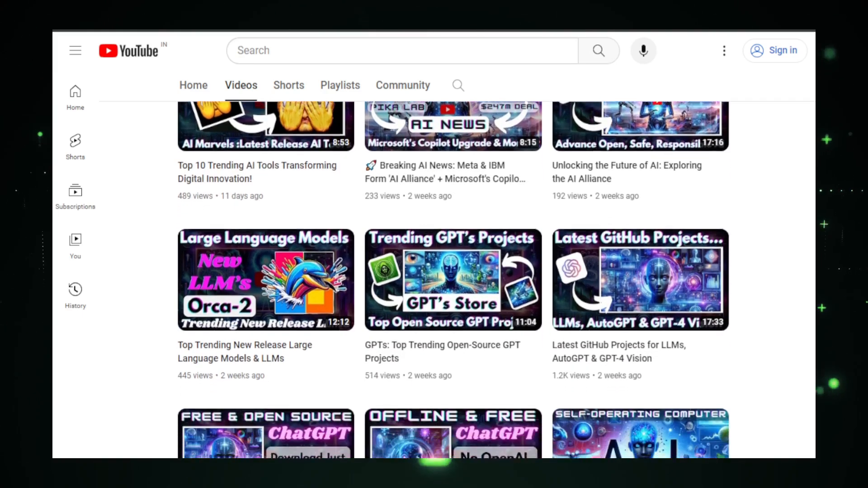
pyautogui.scroll(-3)
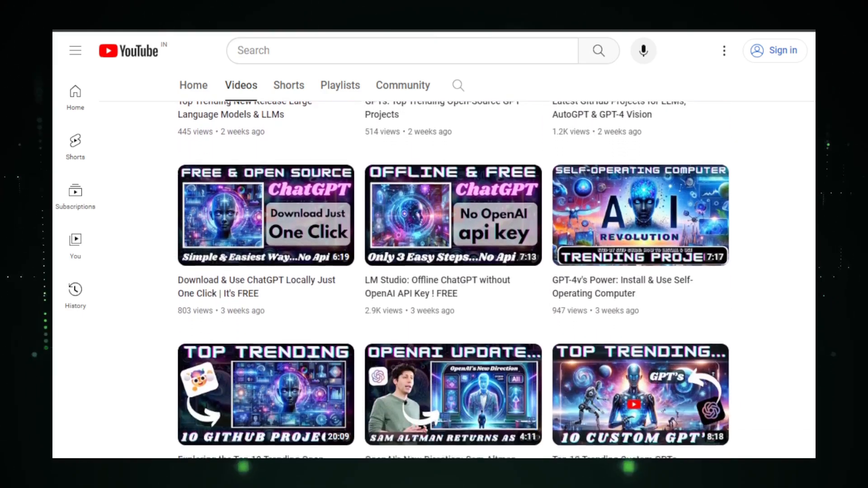
pyautogui.scroll(-3)
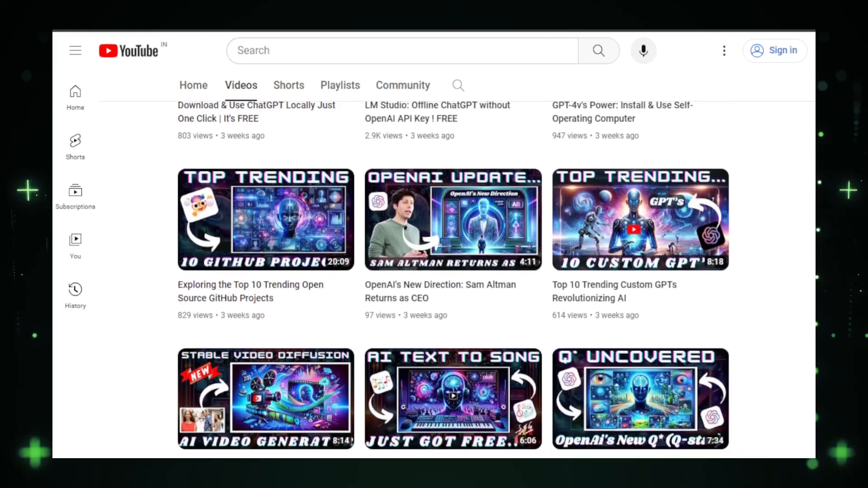
pyautogui.scroll(-3)
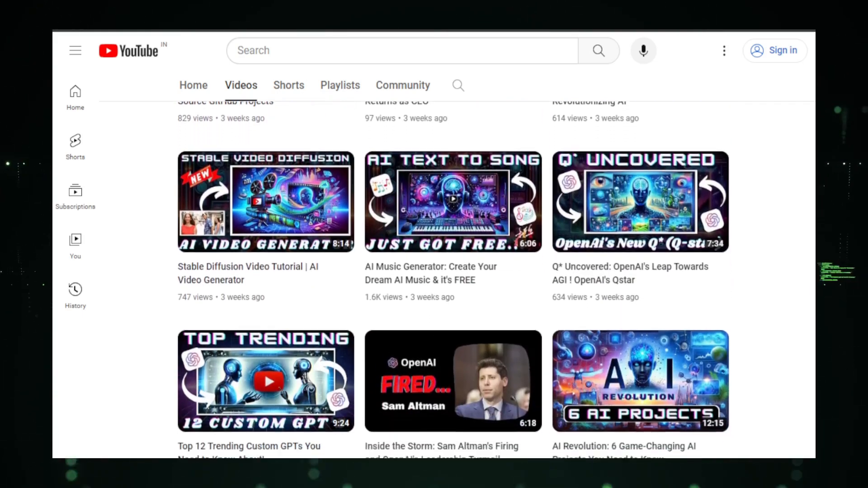
pyautogui.scroll(-3)
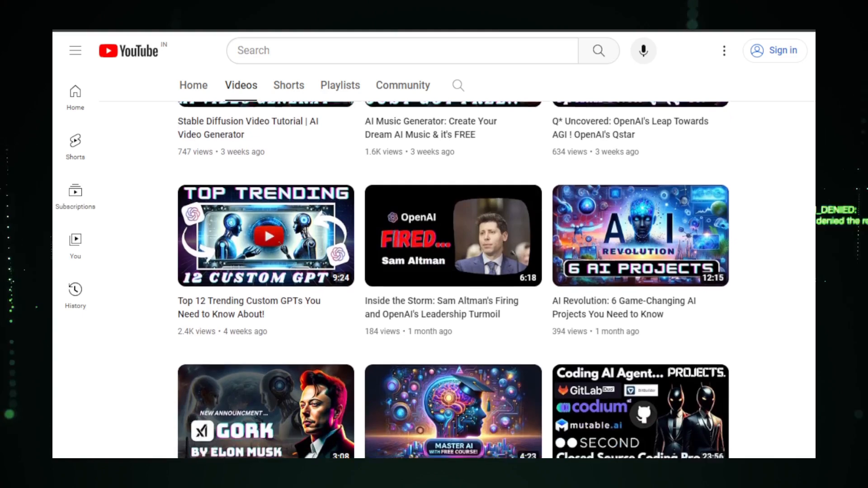
pyautogui.scroll(-3)
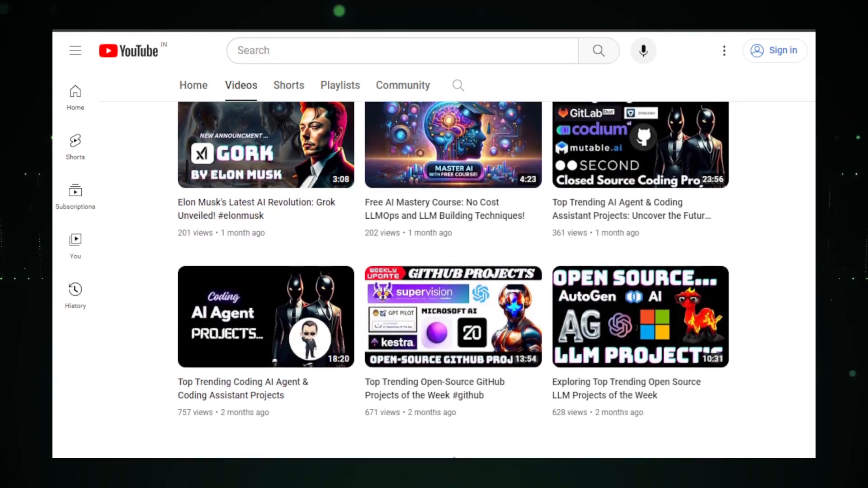